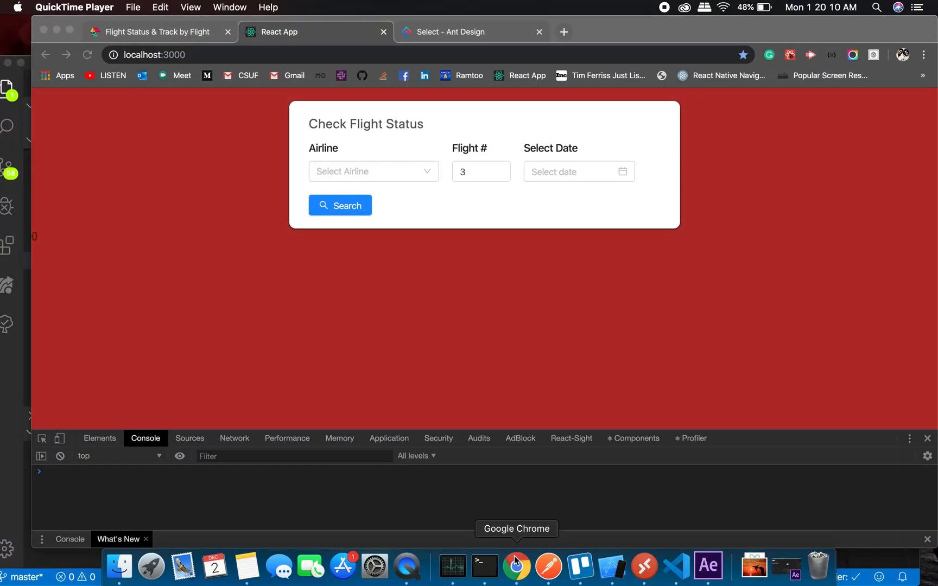
{"action": "mouse_move", "coordinate": [645, 567]}
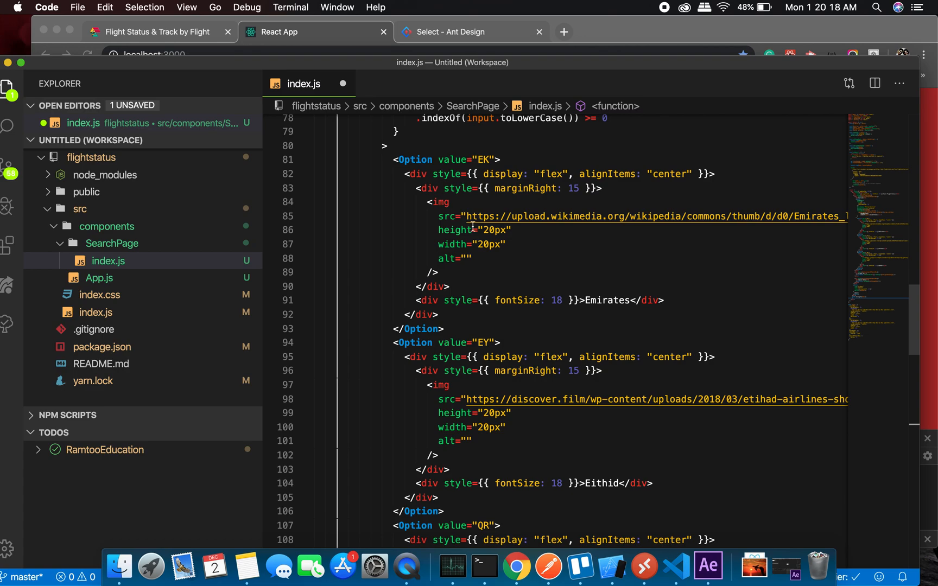
- Scroll SearchPage index.js down to the Search button JSX near line 140
{"action": "scroll", "scroll_direction": "down", "scroll_amount": 3}
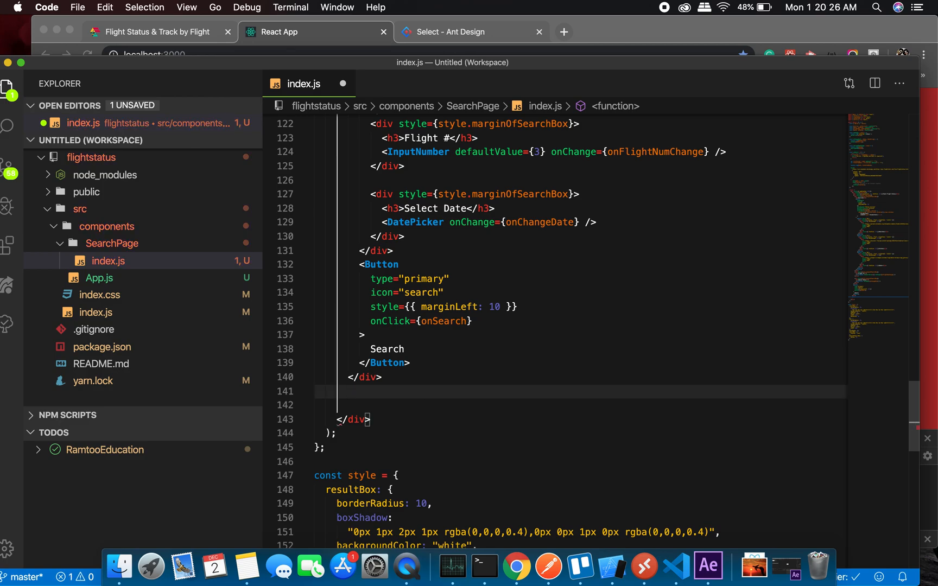
- Search Emirates flight 241 for 2 December 2019 to show the raw flight data JSON
{"action": "left_click", "coordinate": [517, 580]}
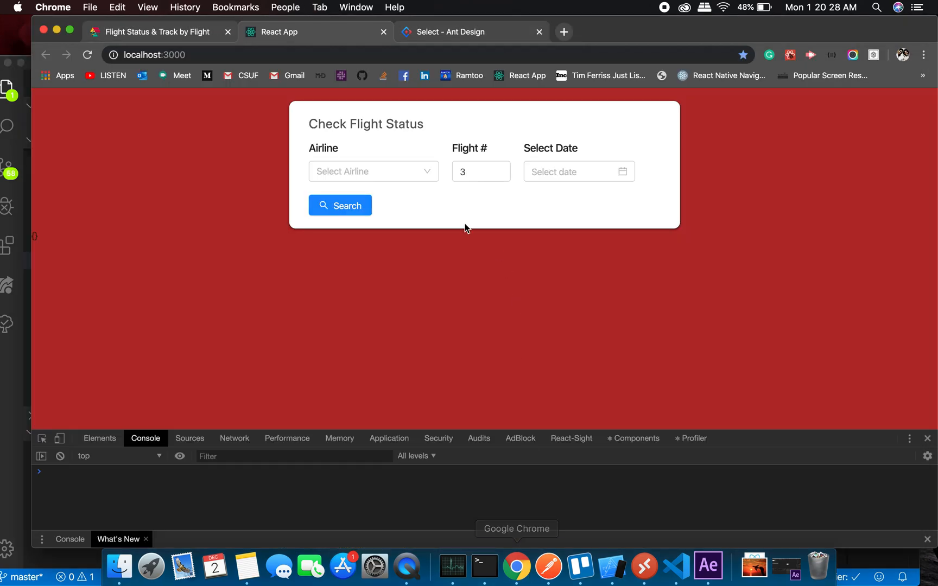
{"action": "left_click", "coordinate": [373, 171]}
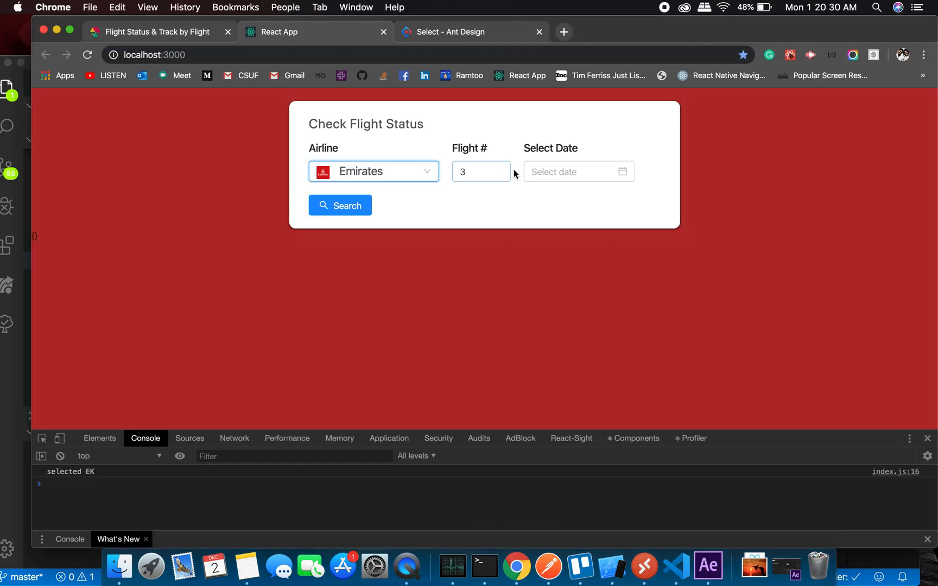
{"action": "type", "text": "24"}
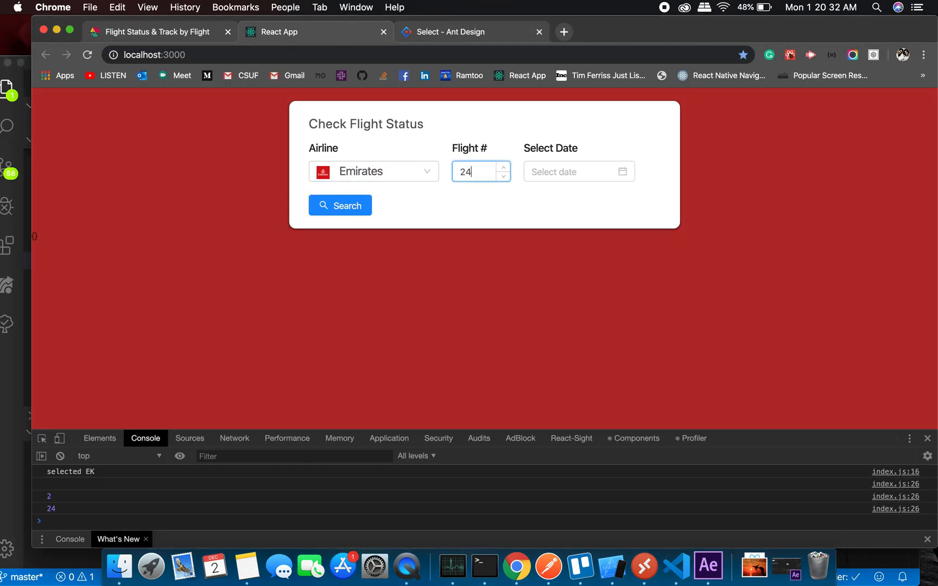
{"action": "left_click", "coordinate": [578, 171]}
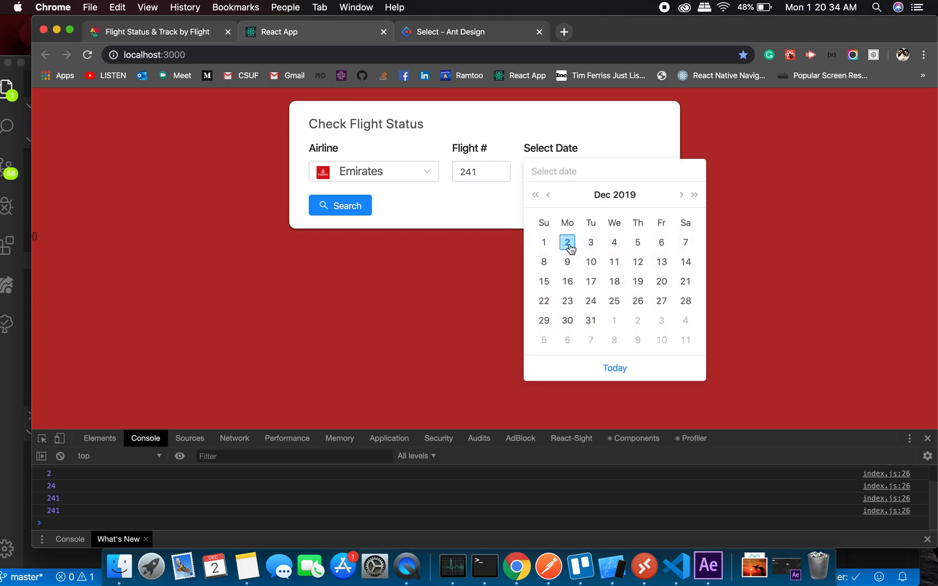
{"action": "left_click", "coordinate": [567, 242]}
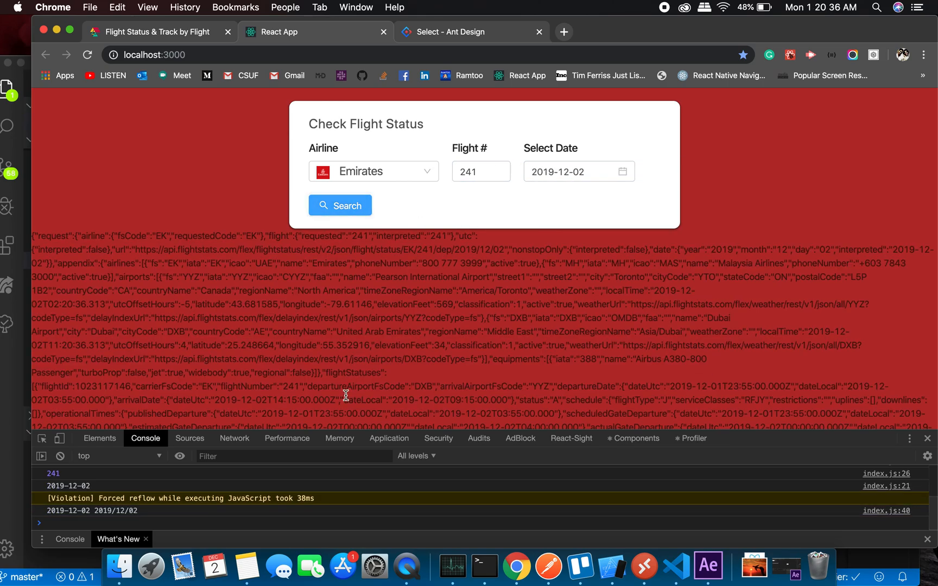
{"action": "mouse_move", "coordinate": [296, 268]}
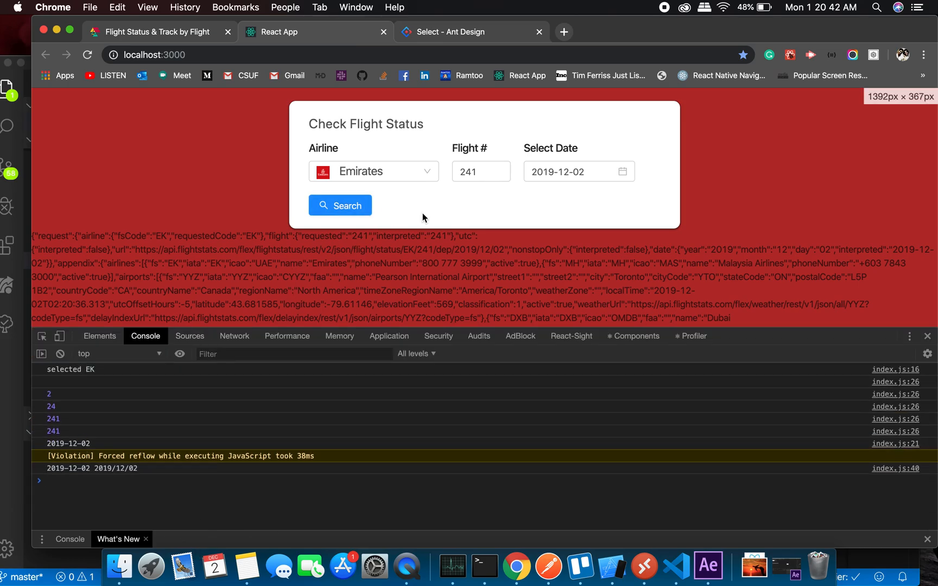
{"action": "mouse_move", "coordinate": [709, 565]}
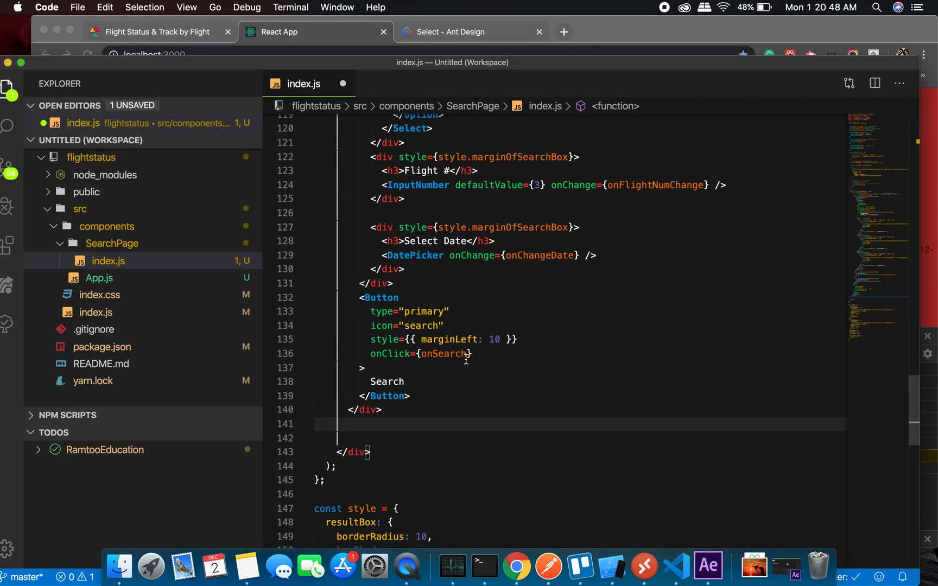
{"action": "double_click", "coordinate": [444, 353]}
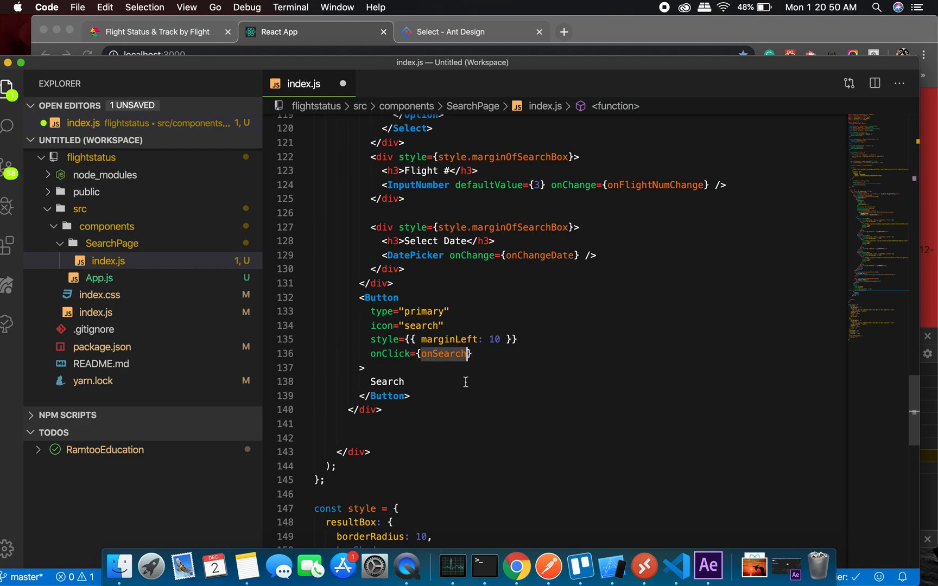
{"action": "left_click", "coordinate": [516, 565]}
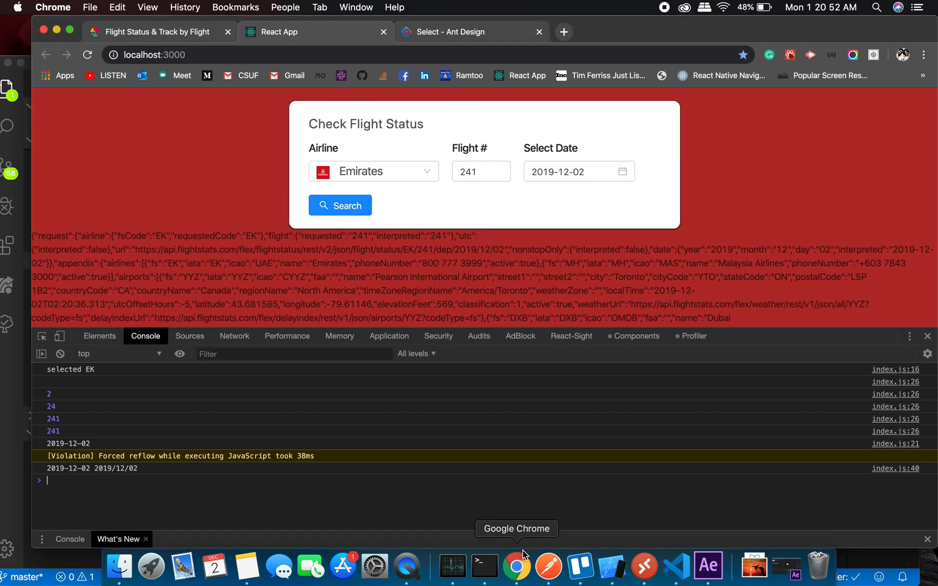
{"action": "mouse_move", "coordinate": [137, 385]}
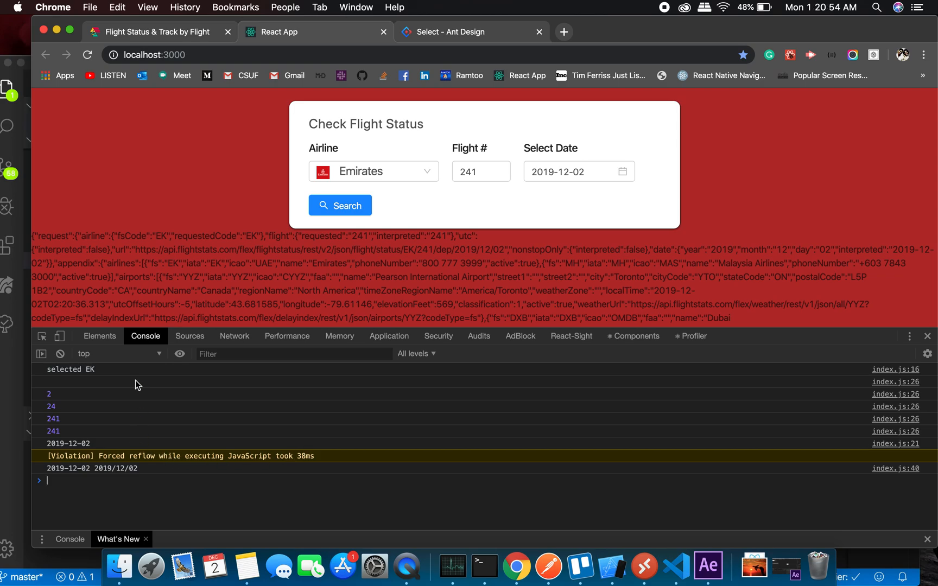
{"action": "mouse_move", "coordinate": [518, 576]}
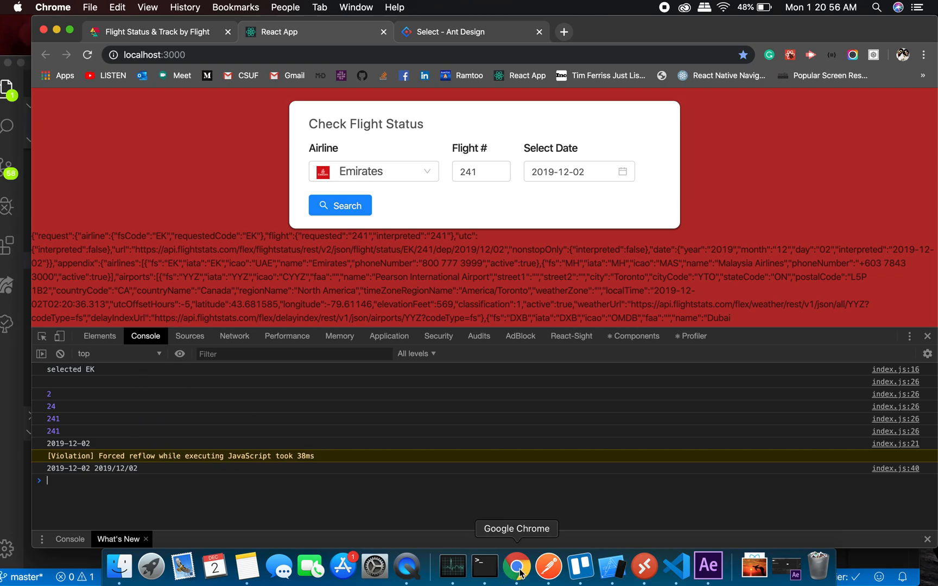
{"action": "mouse_move", "coordinate": [446, 156]}
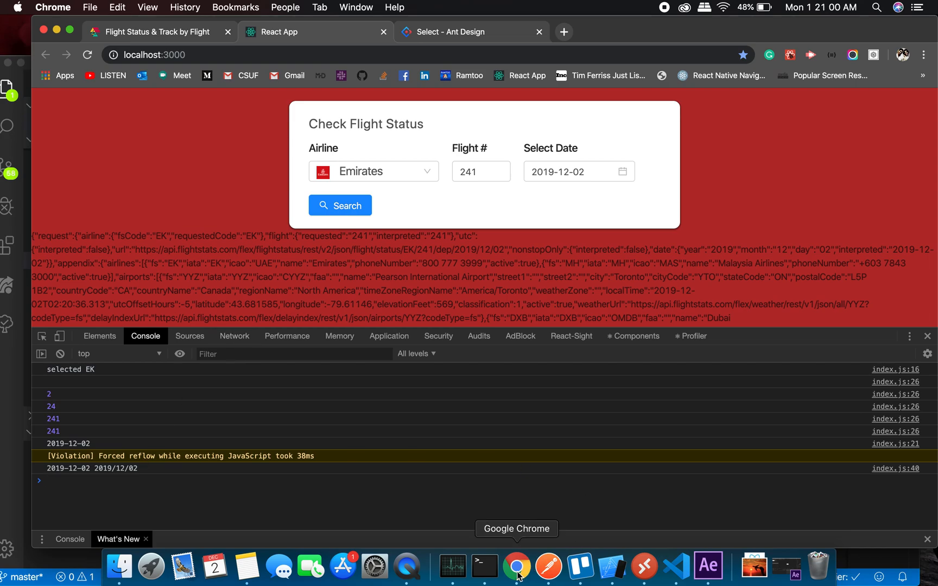
{"action": "mouse_move", "coordinate": [675, 567]}
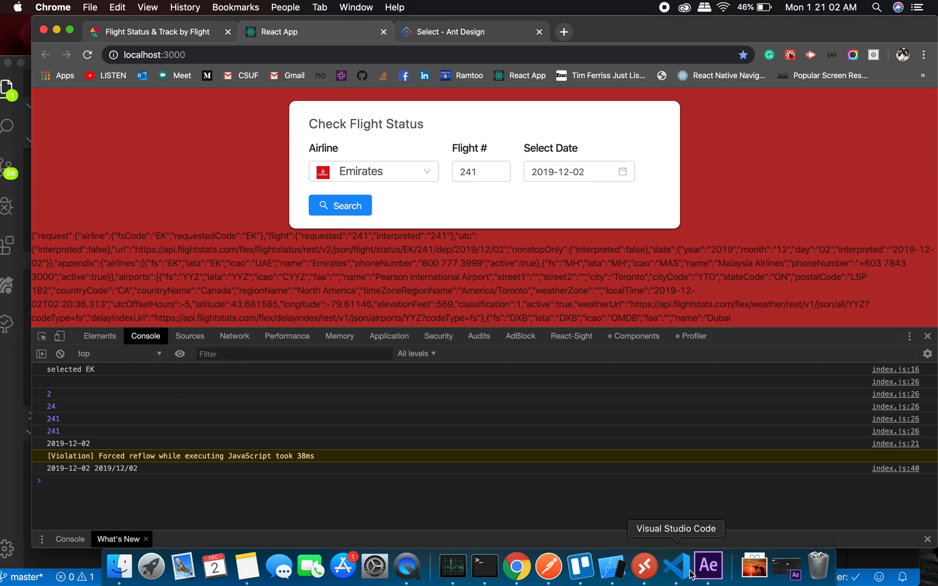
- Scroll through the useState hooks and onSearch fetch down to the Search button markup
{"action": "left_click", "coordinate": [676, 566]}
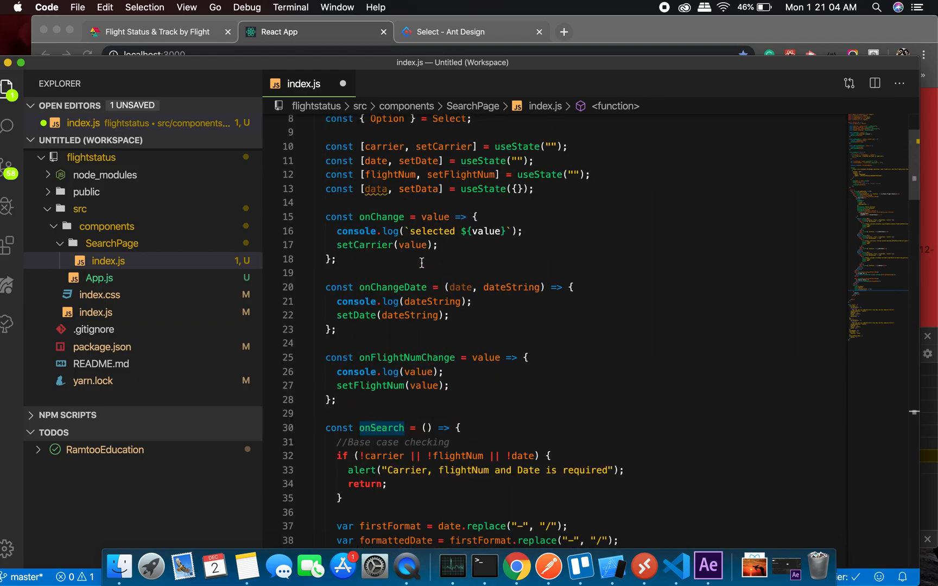
{"action": "scroll", "scroll_direction": "down", "scroll_amount": 3}
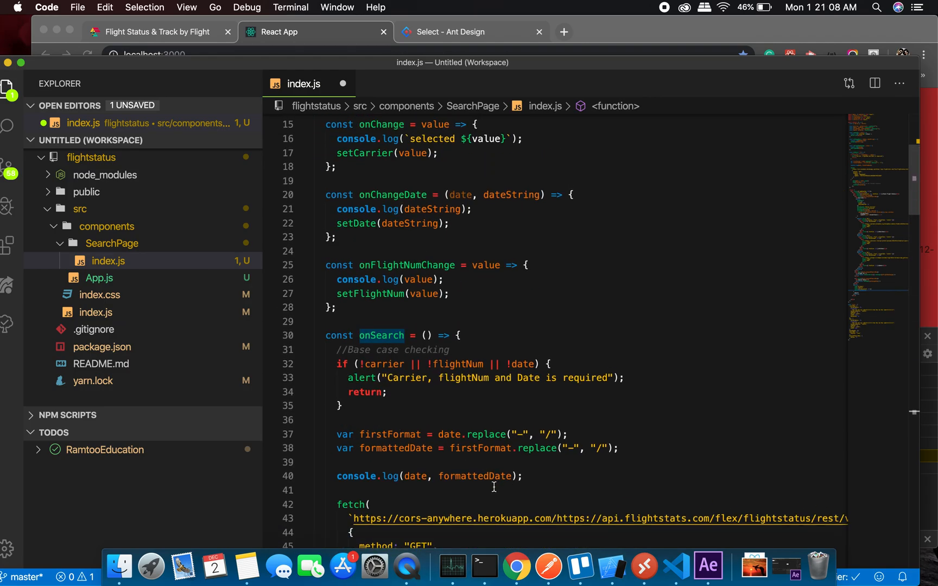
{"action": "scroll", "scroll_direction": "down", "scroll_amount": 3}
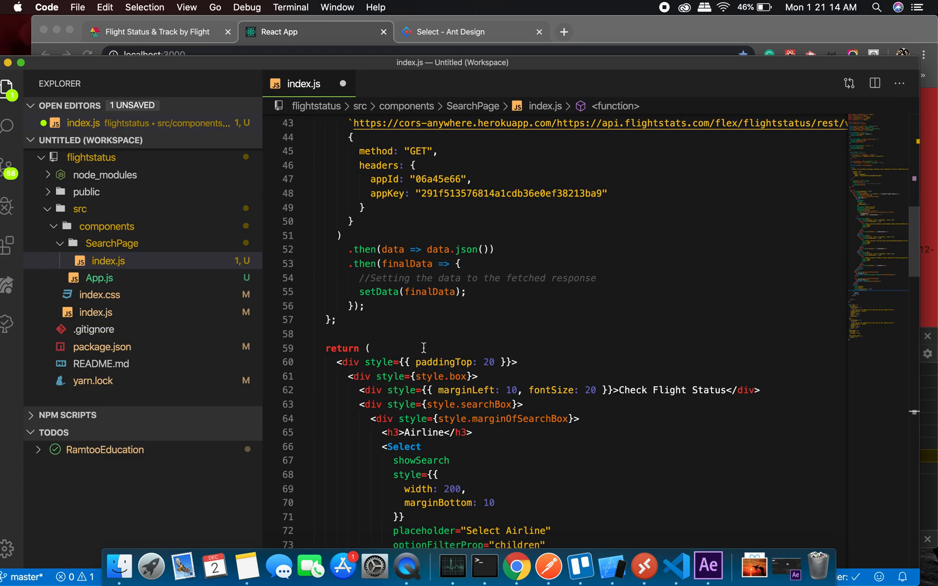
{"action": "scroll", "scroll_direction": "down", "scroll_amount": 3}
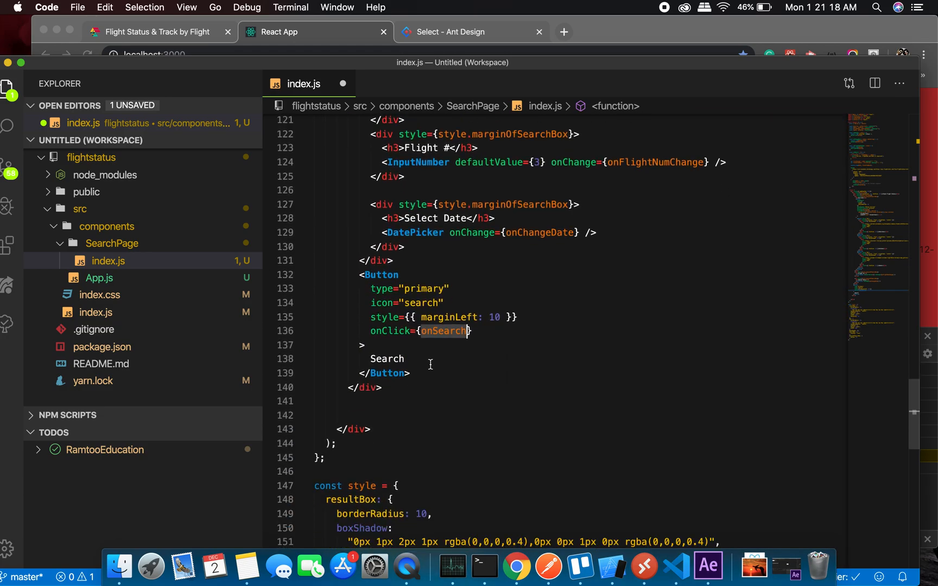
{"action": "scroll", "scroll_direction": "down", "scroll_amount": 3}
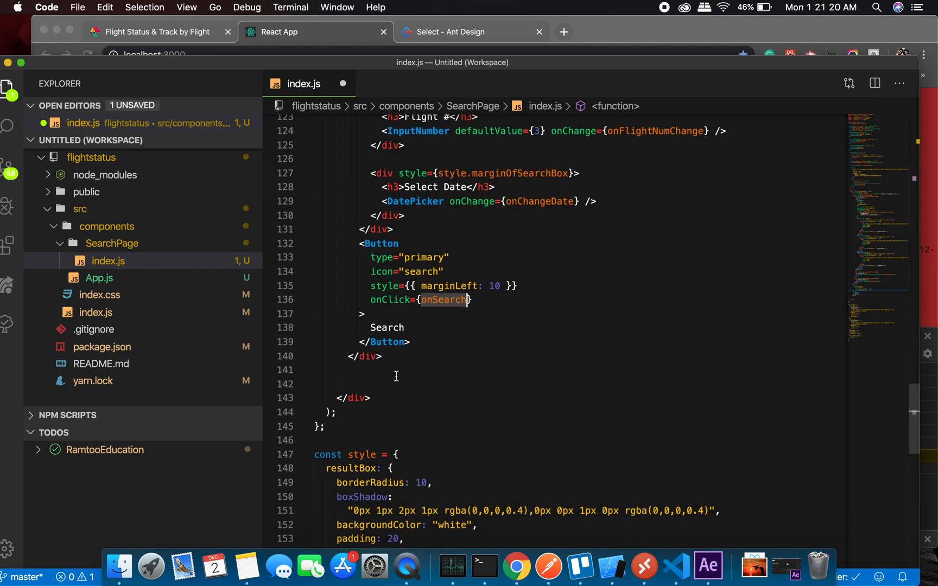
- Add {data.flightStatuses && <h1>{data.flightStatuses[0].status}</h1>} below the Search button and save
{"action": "type", "text": "{"}
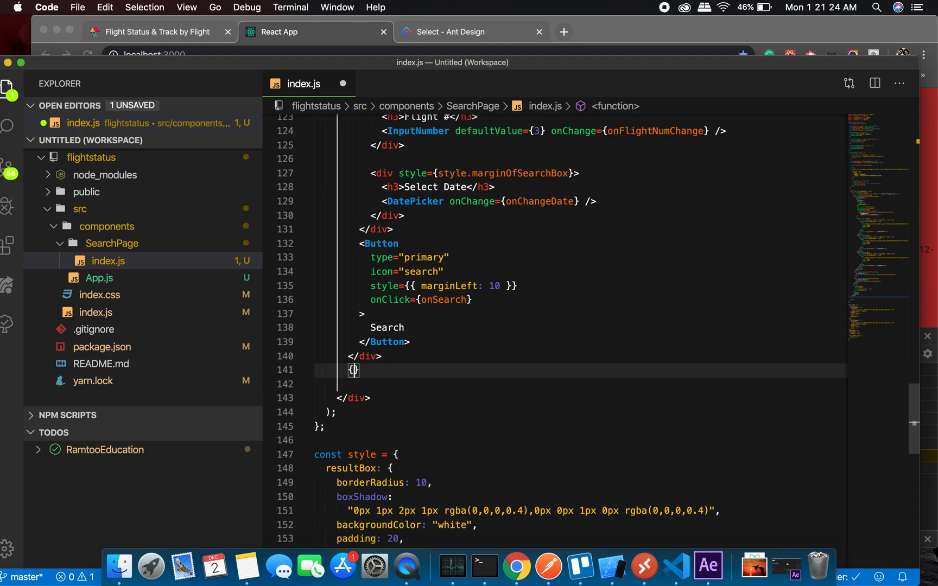
{"action": "type", "text": "data.flightStatu"}
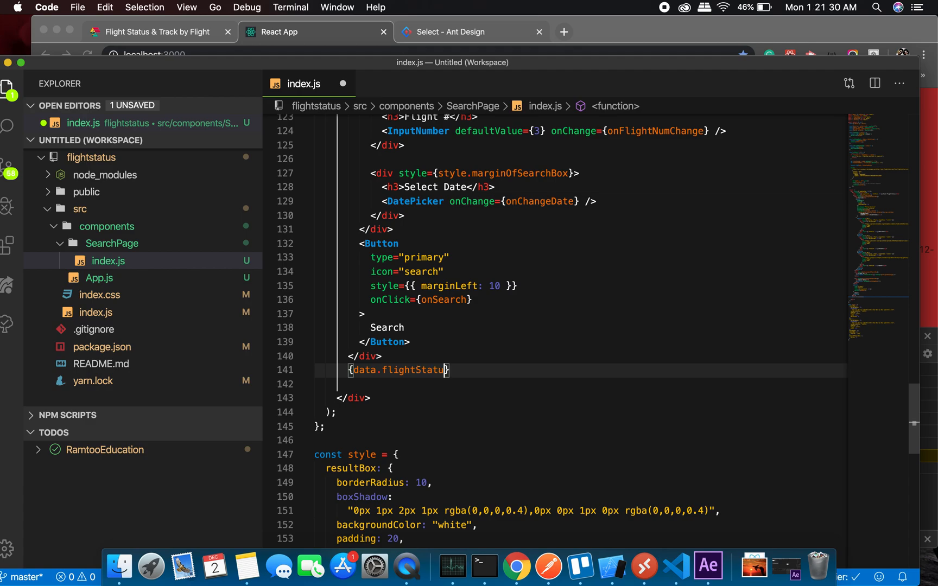
{"action": "type", "text": "ses"}
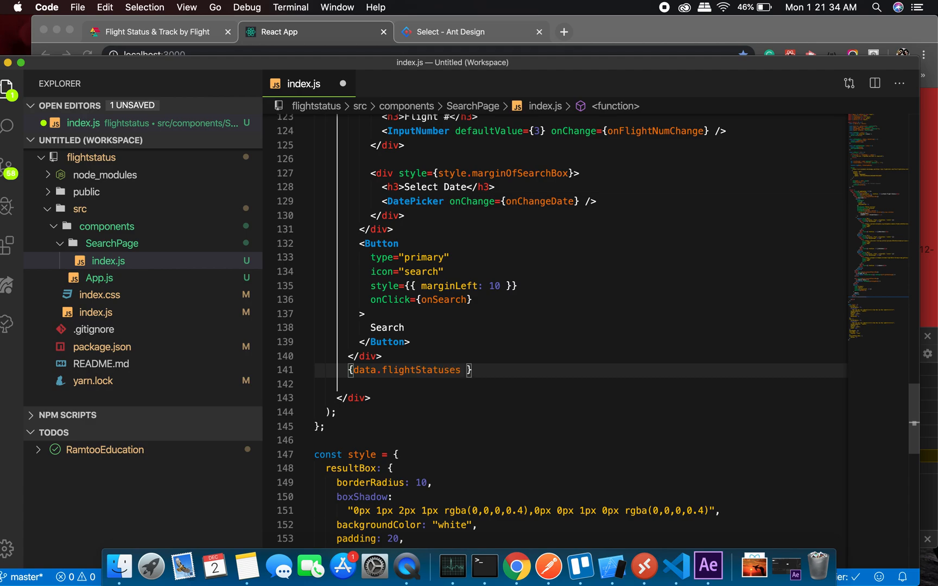
{"action": "type", "text": "&& s"}
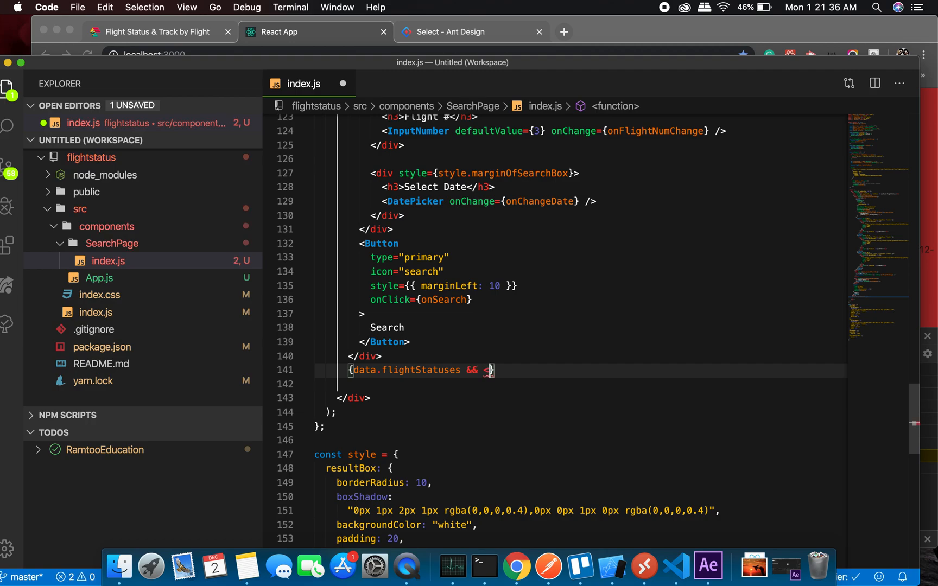
{"action": "type", "text": "s"}
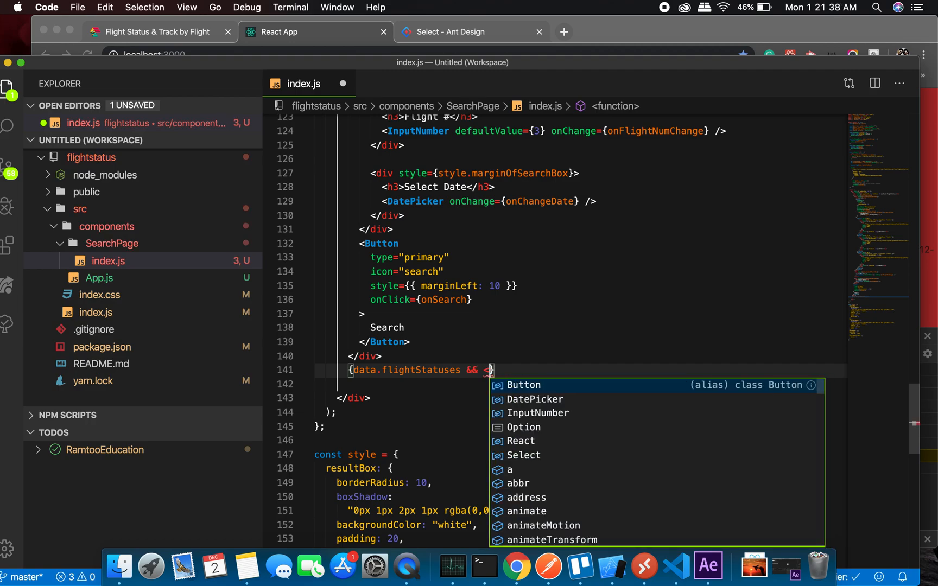
{"action": "type", "text": "h1></h1>"}
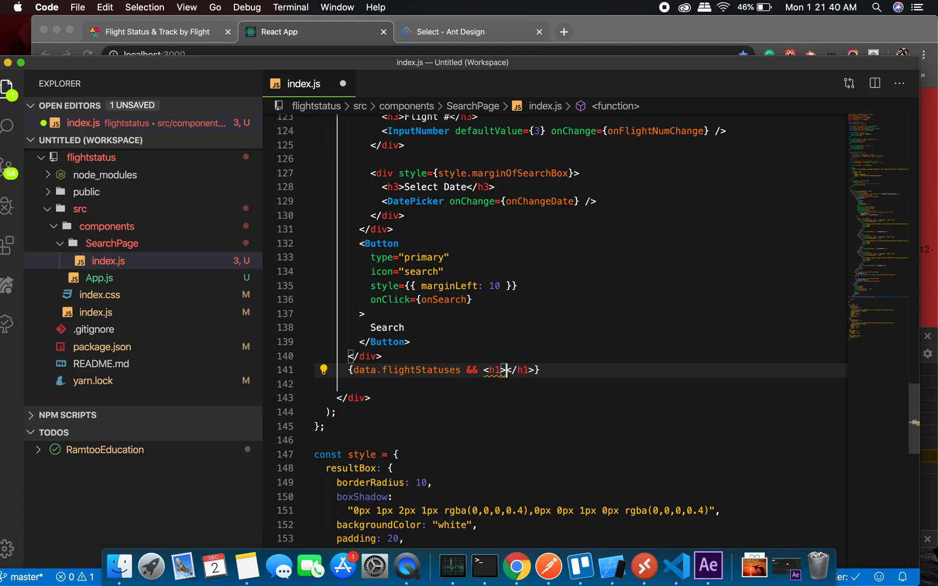
{"action": "type", "text": "data"}
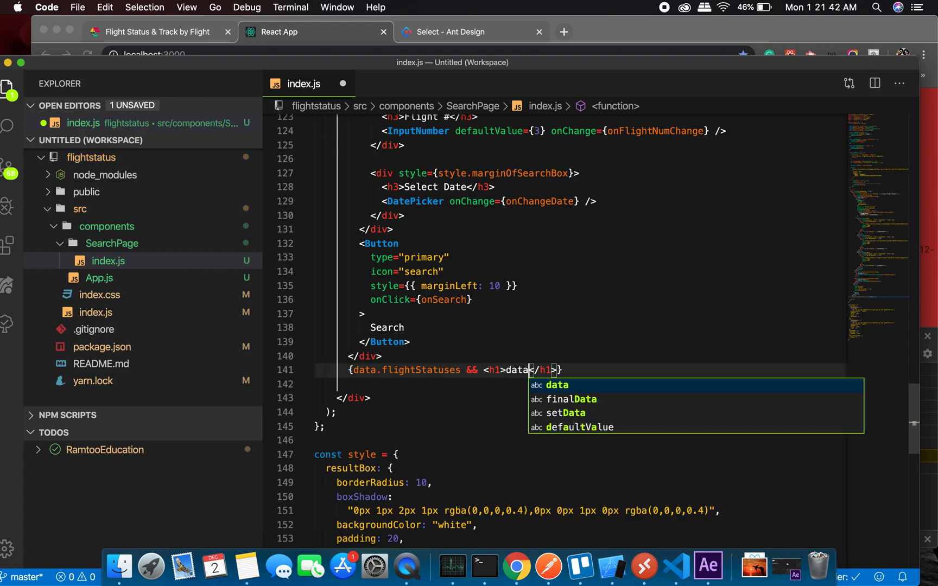
{"action": "type", "text": ".flightStatuses[0]."}
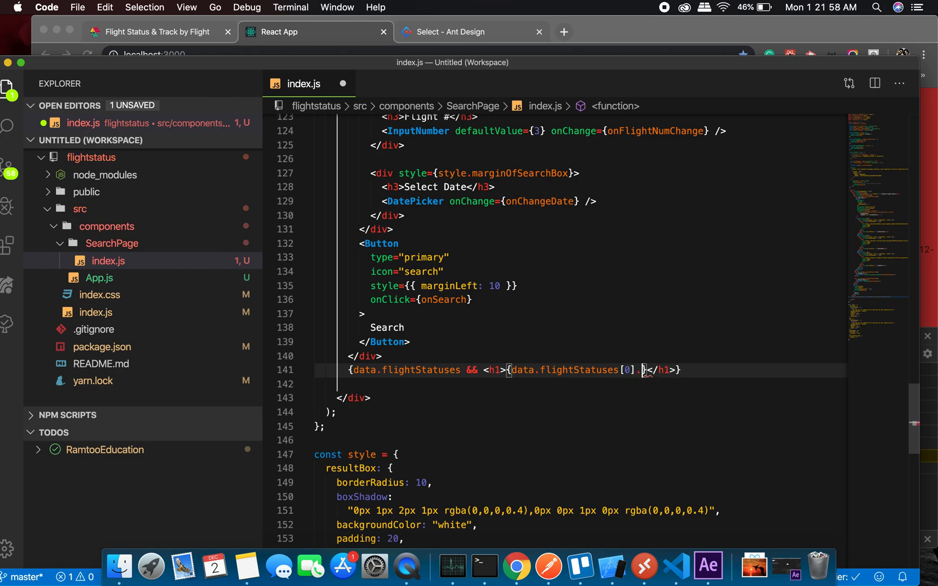
{"action": "type", "text": "status"}
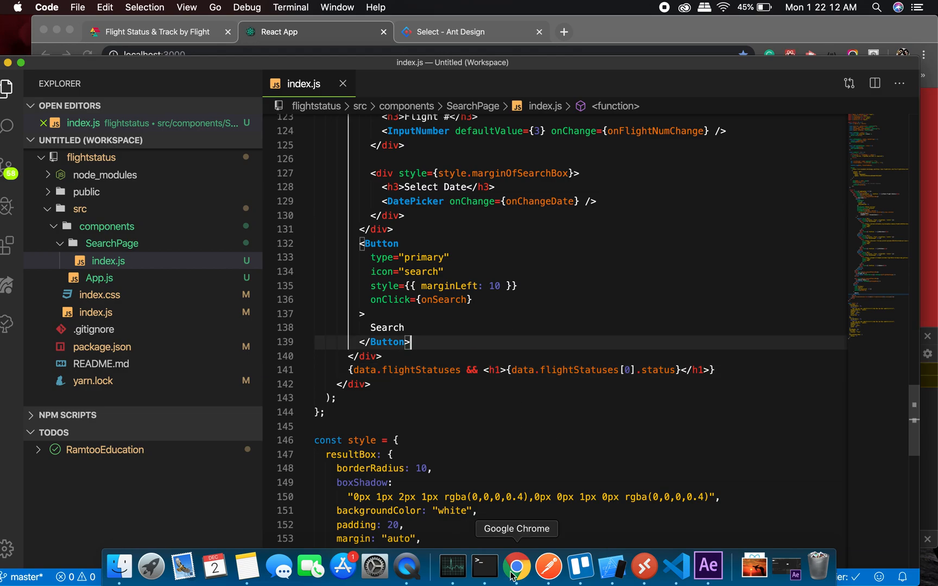
- In the browser, re-enter Emirates flight 241 and submit the search
{"action": "left_click", "coordinate": [516, 575]}
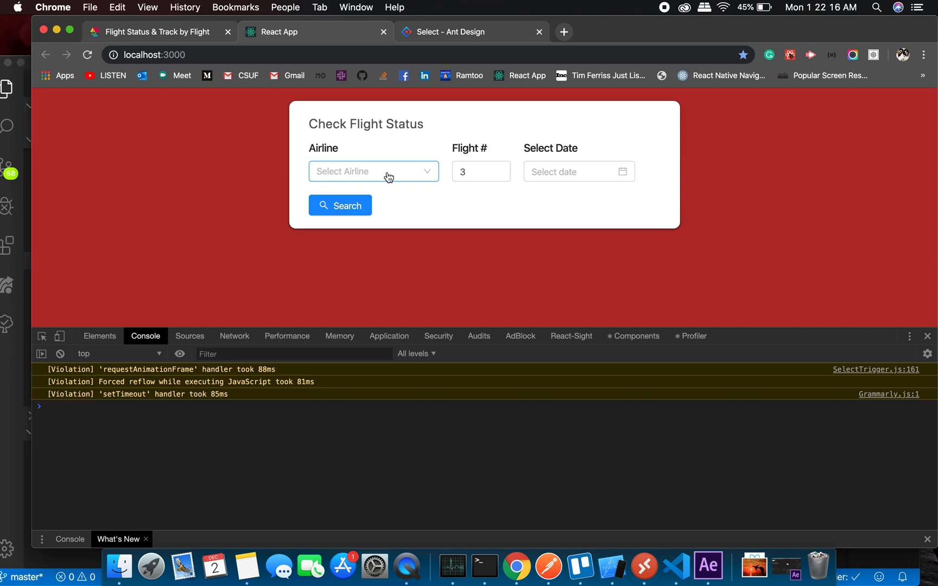
{"action": "left_click", "coordinate": [373, 172]}
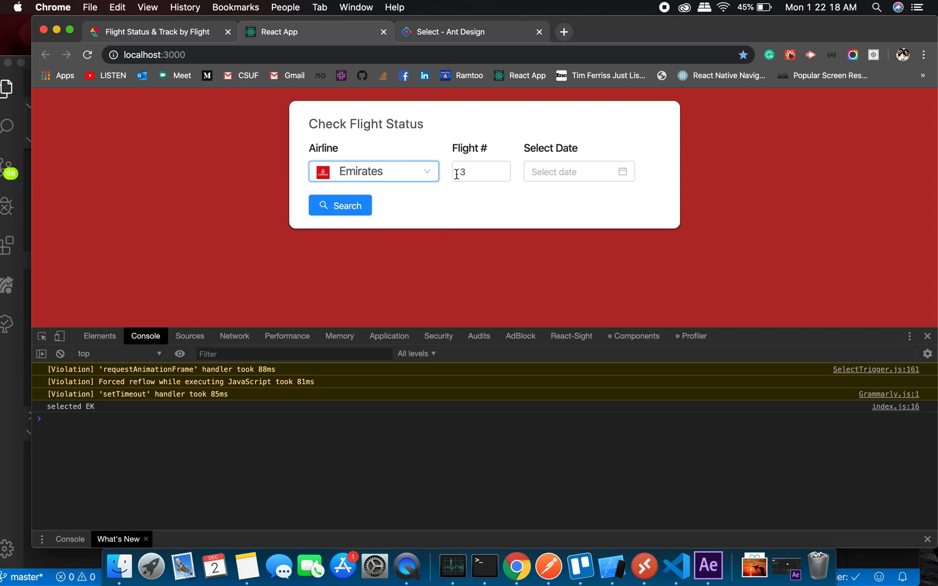
{"action": "type", "text": "241"}
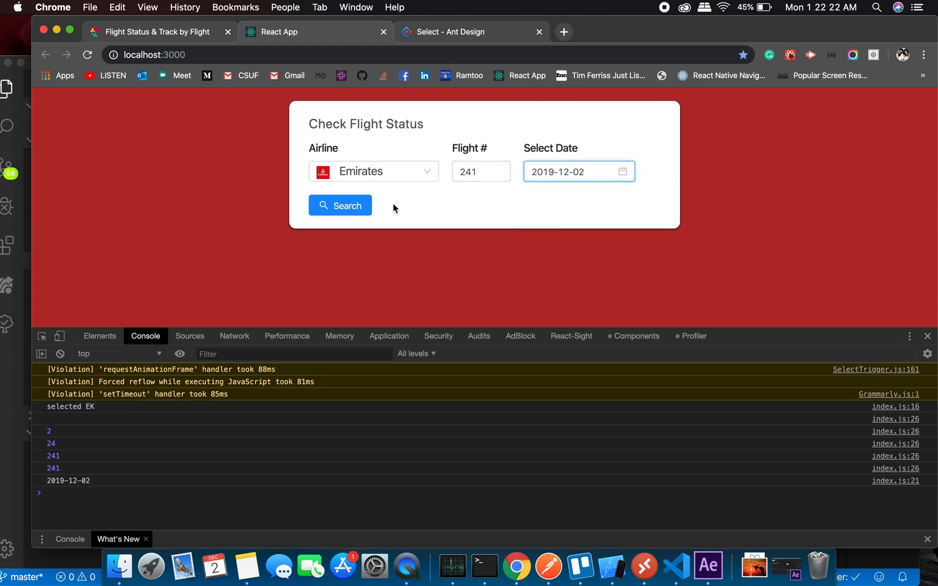
{"action": "left_click", "coordinate": [340, 205]}
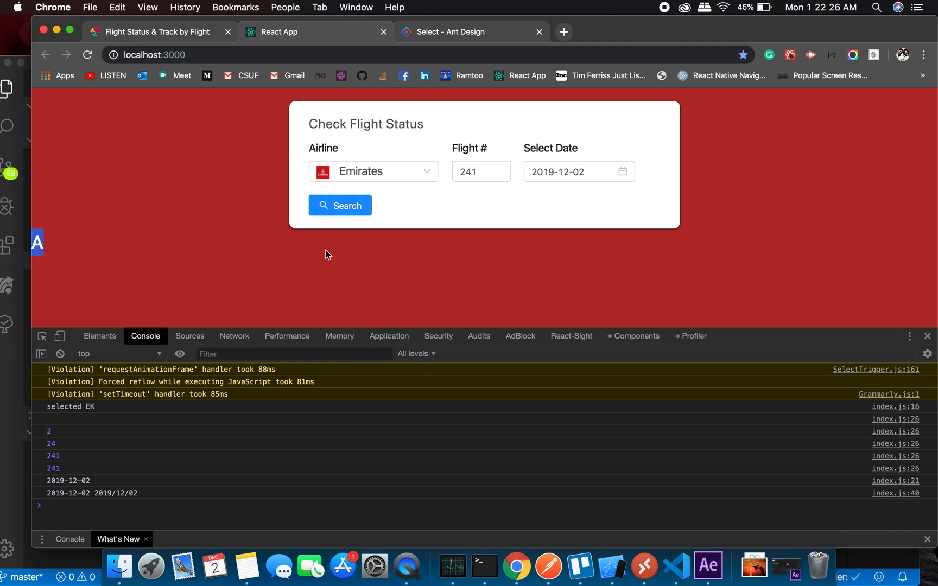
{"action": "mouse_move", "coordinate": [517, 571]}
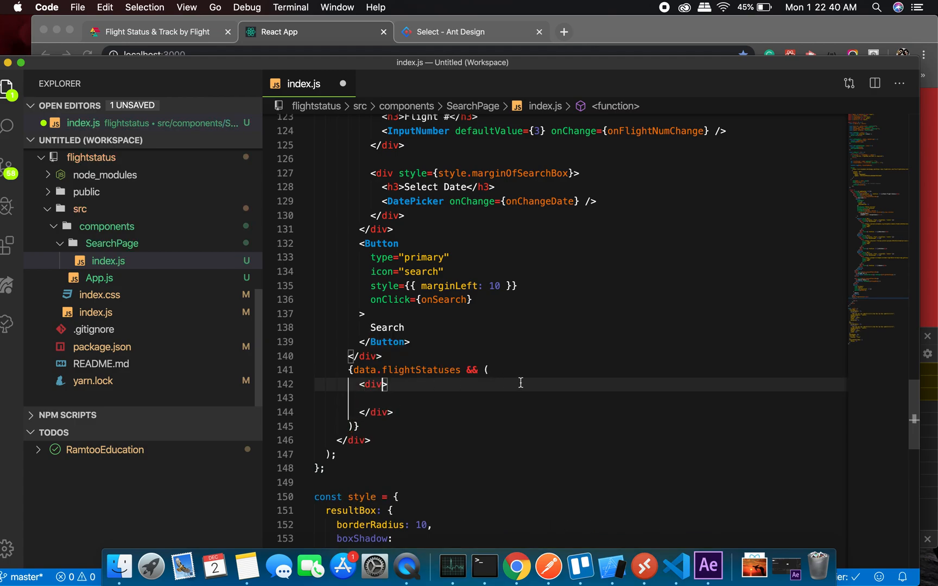
- Wrap the result in <div style={style.resultBox}> with a Search Result h1 heading
{"action": "type", "text": "srt"}
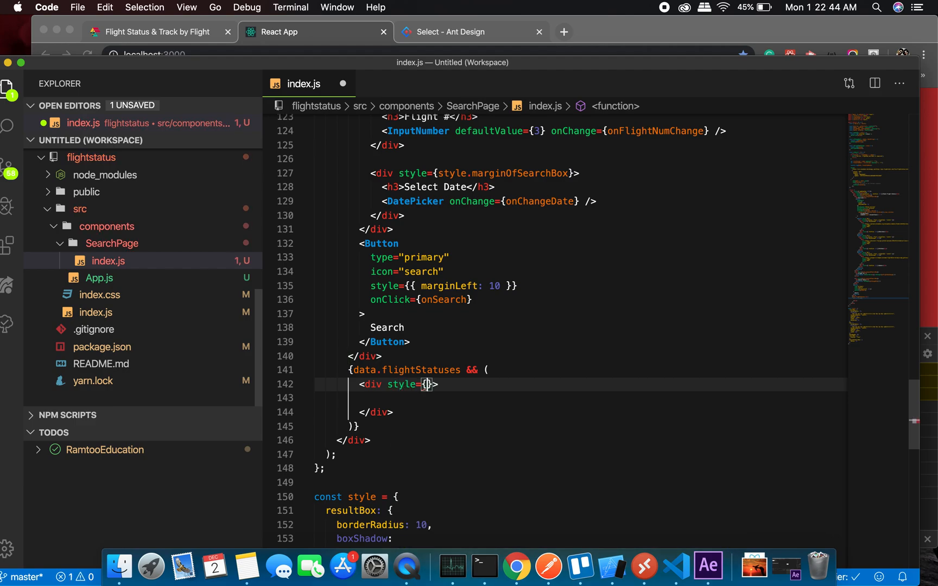
{"action": "type", "text": "style.resultBox"}
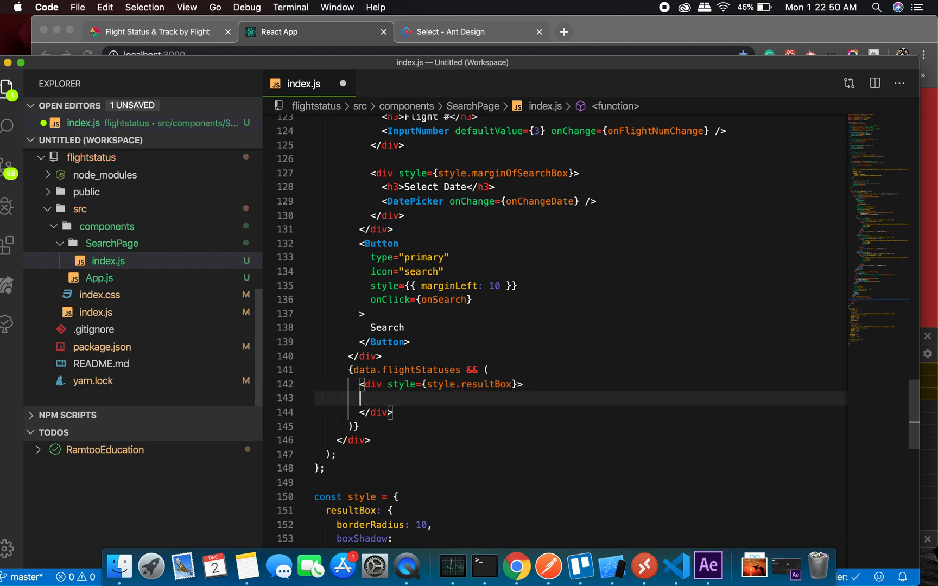
{"action": "type", "text": "<h1>Search Result</h1>"}
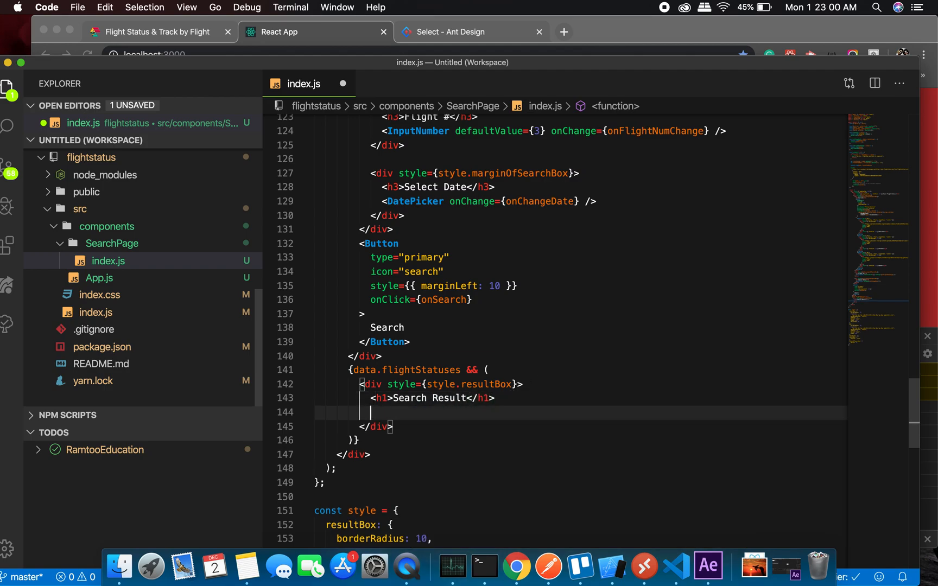
{"action": "type", "text": "<h4></h4>"}
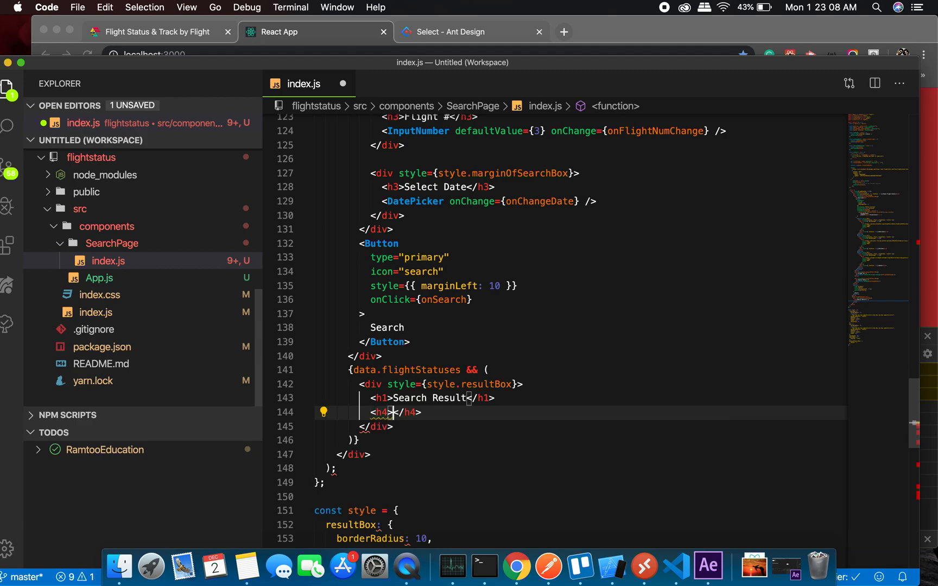
- Show data.flightStatuses[0].status in an h4 inside the result box and save
{"action": "type", "text": "{}"}
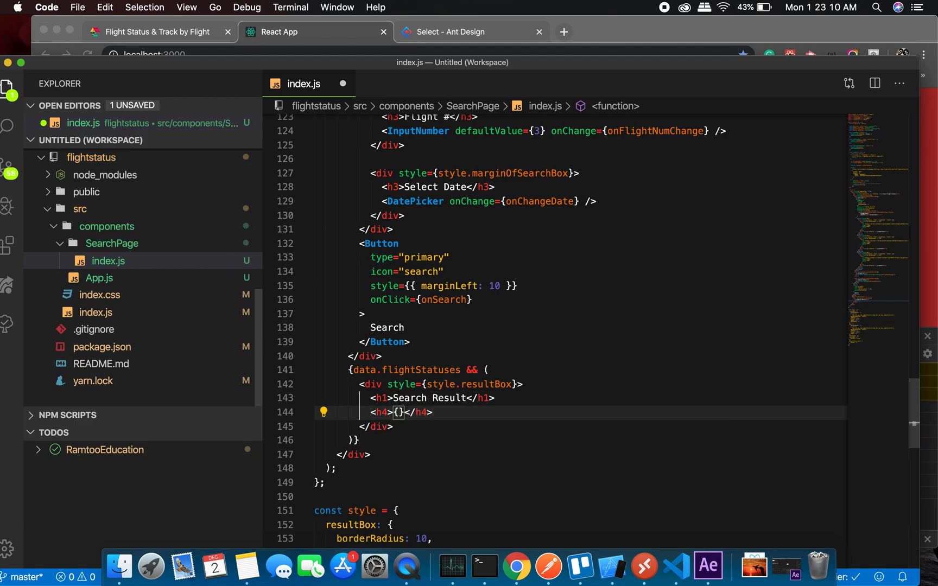
{"action": "type", "text": "data."}
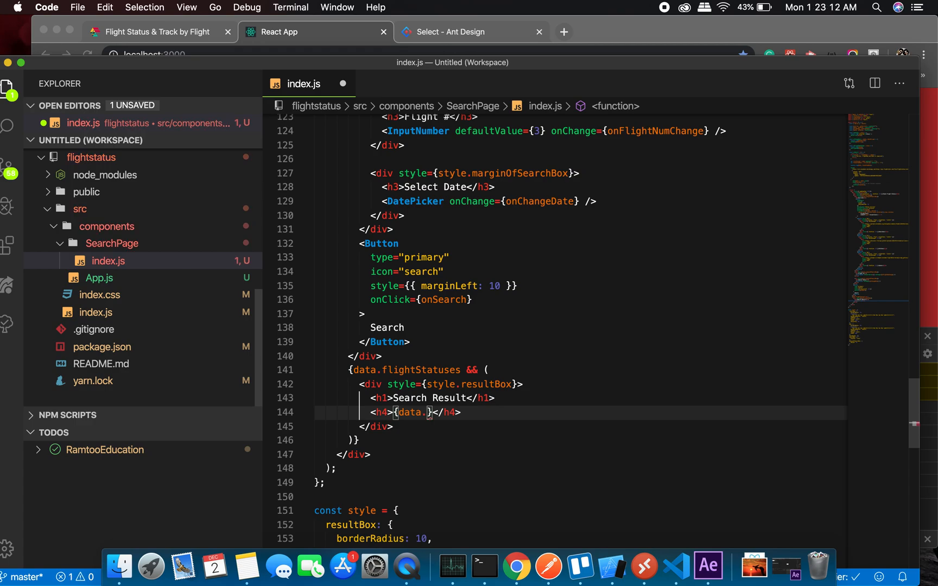
{"action": "type", "text": "flightStatus"}
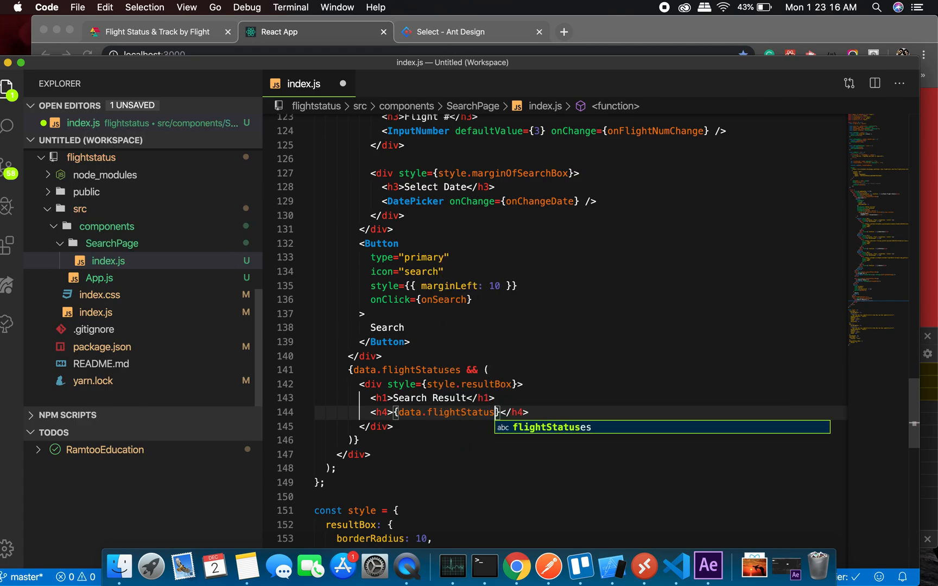
{"action": "type", "text": "[0]."}
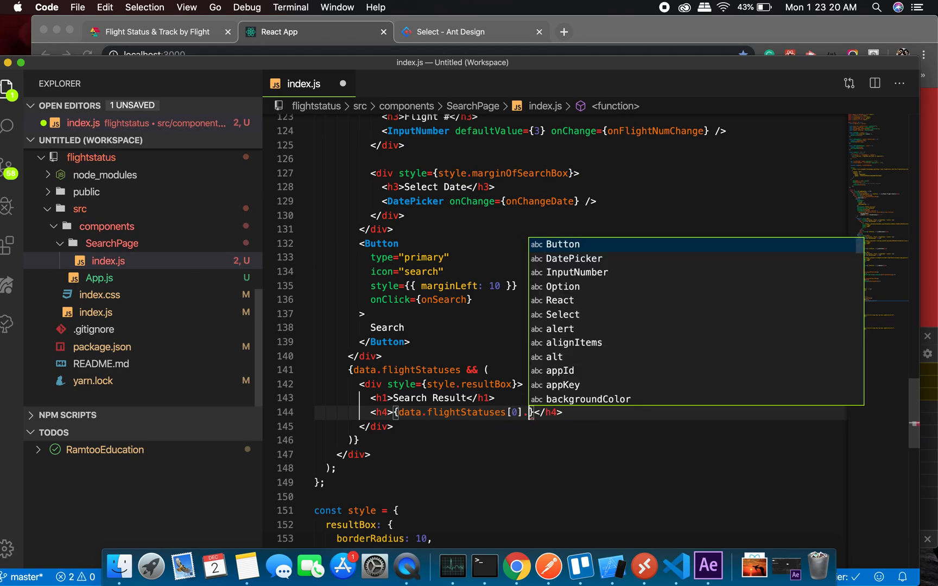
{"action": "type", "text": "status"}
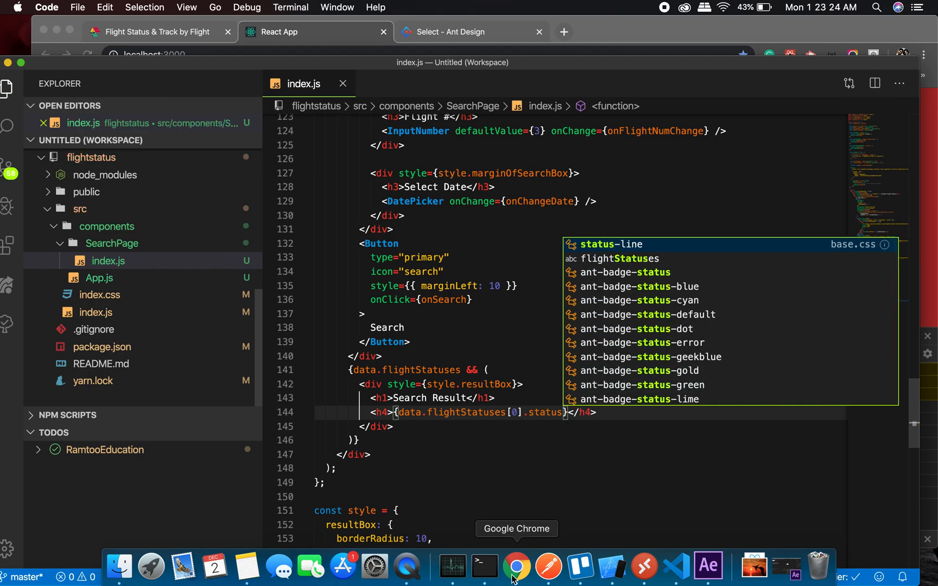
- Search Emirates flight 241 for 2019-12-02, showing status A in the result box
{"action": "left_click", "coordinate": [518, 568]}
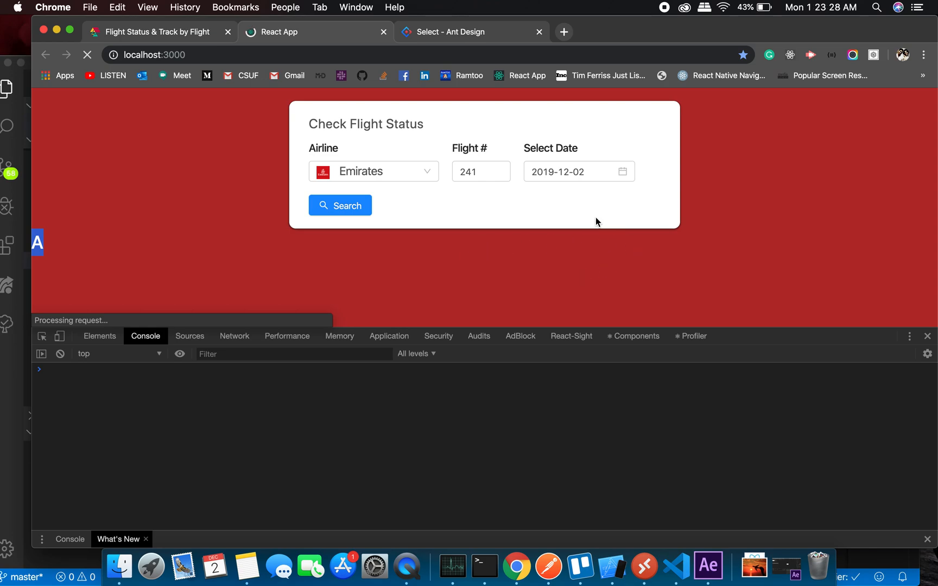
{"action": "left_click", "coordinate": [340, 205]}
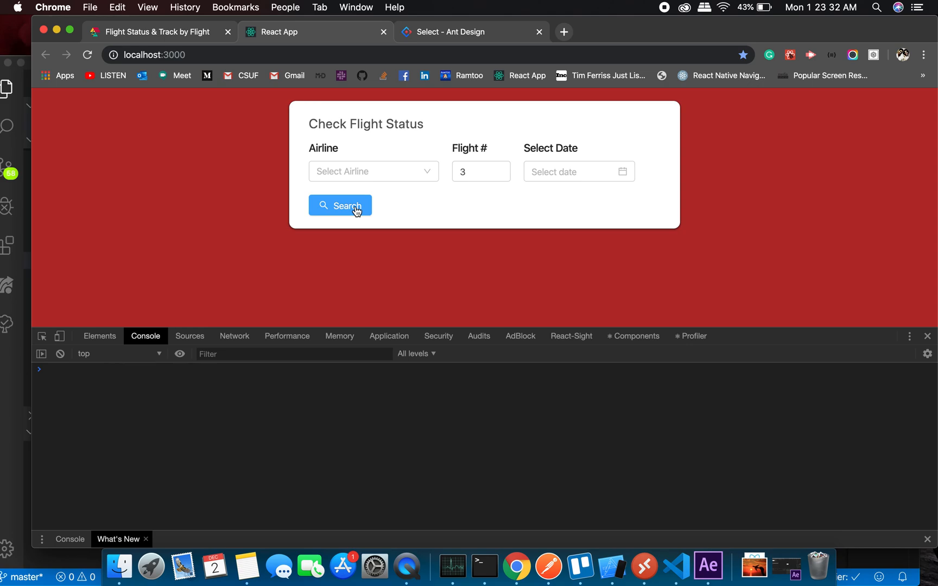
{"action": "left_click", "coordinate": [373, 171]}
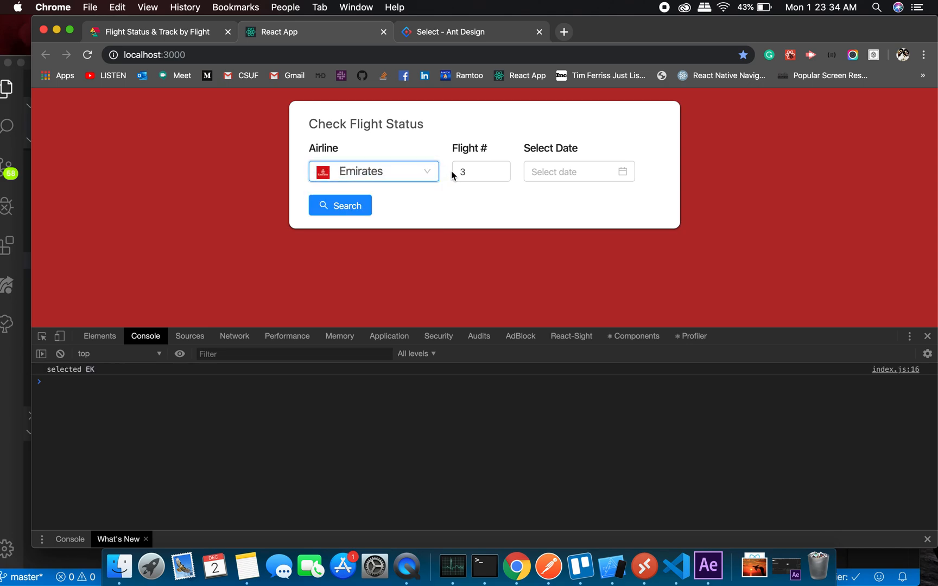
{"action": "type", "text": "241"}
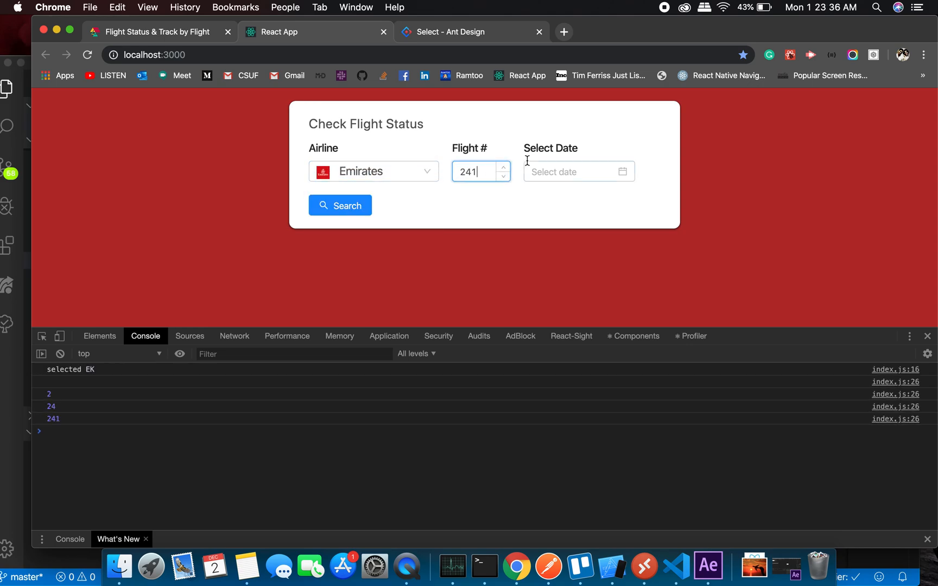
{"action": "left_click", "coordinate": [573, 172]}
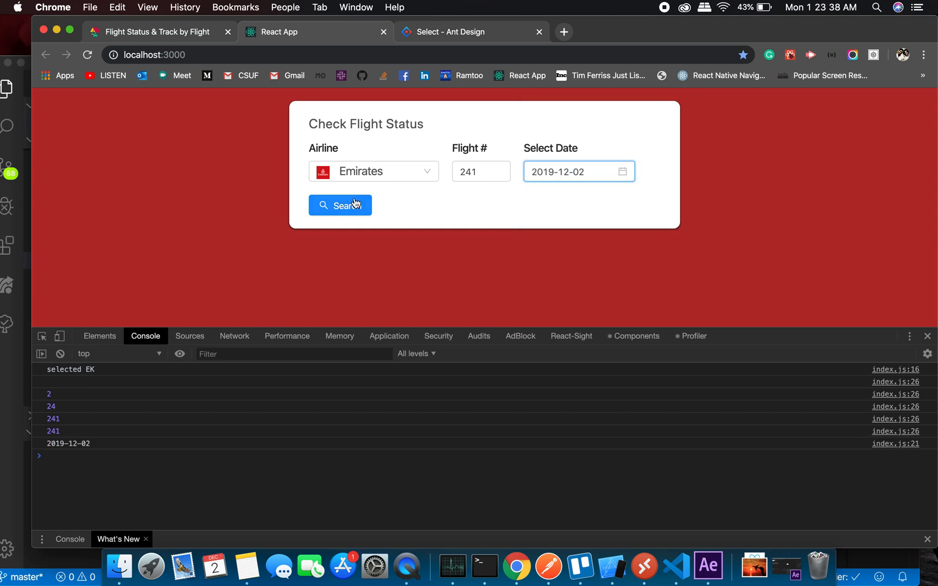
{"action": "left_click", "coordinate": [340, 205]}
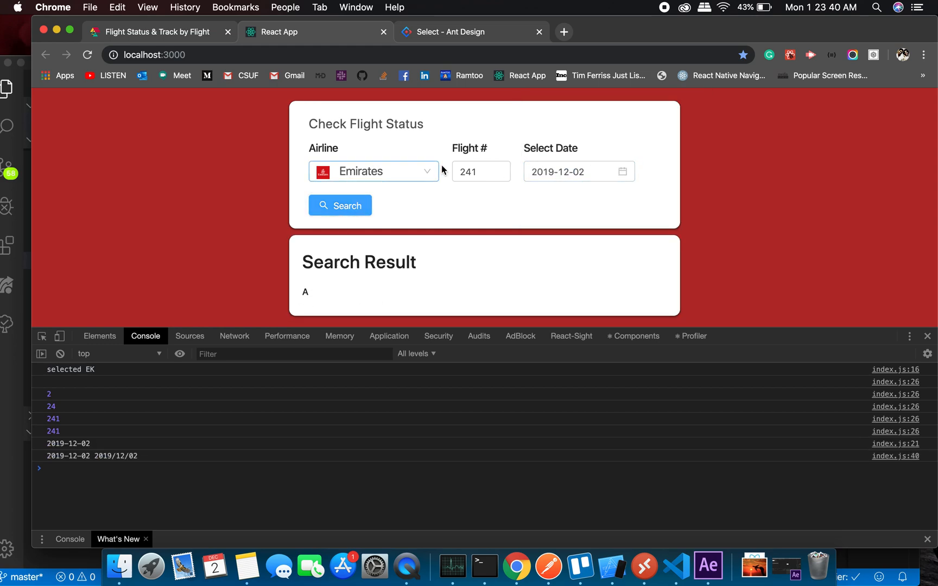
- Change the date to 2019-12-01 and search again, showing status L
{"action": "left_click", "coordinate": [579, 172]}
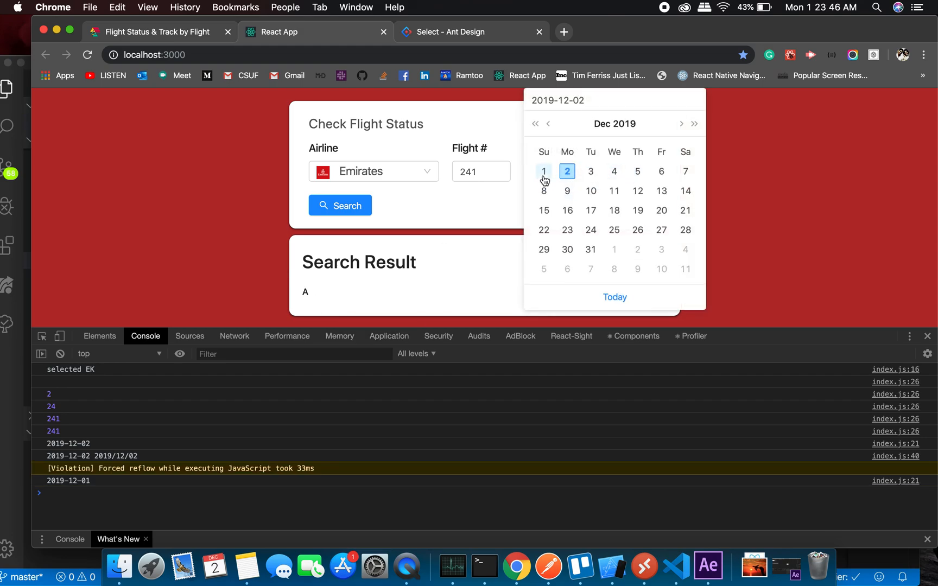
{"action": "left_click", "coordinate": [543, 171]}
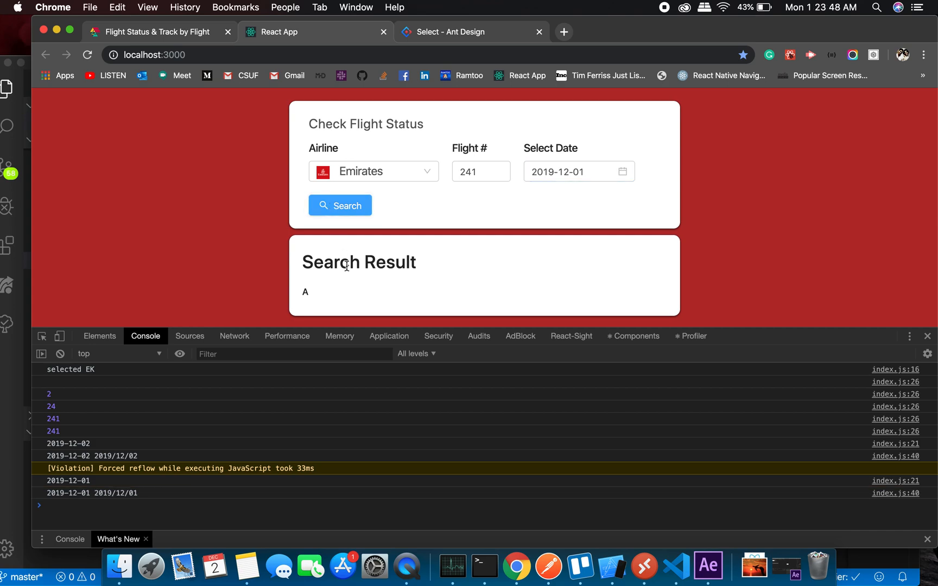
{"action": "left_click", "coordinate": [339, 205]}
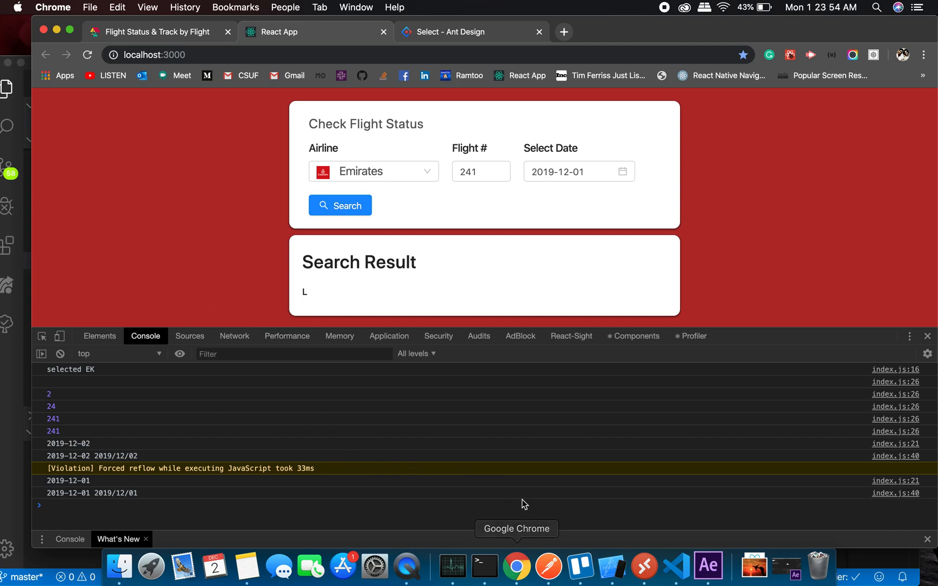
{"action": "mouse_move", "coordinate": [481, 306]}
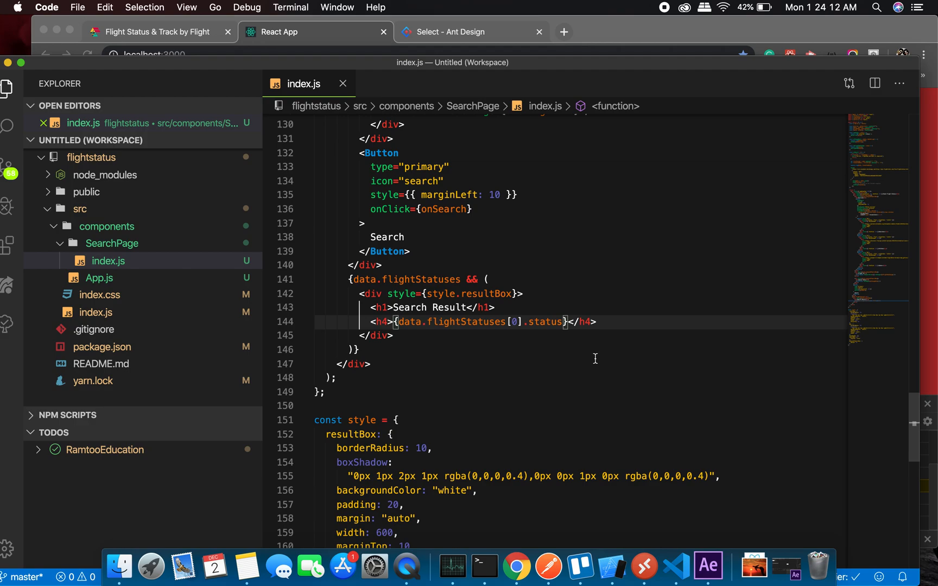
- Review RamtooEducation's Results index.js status switch, then return to SearchPage
{"action": "scroll", "scroll_direction": "down", "scroll_amount": 3}
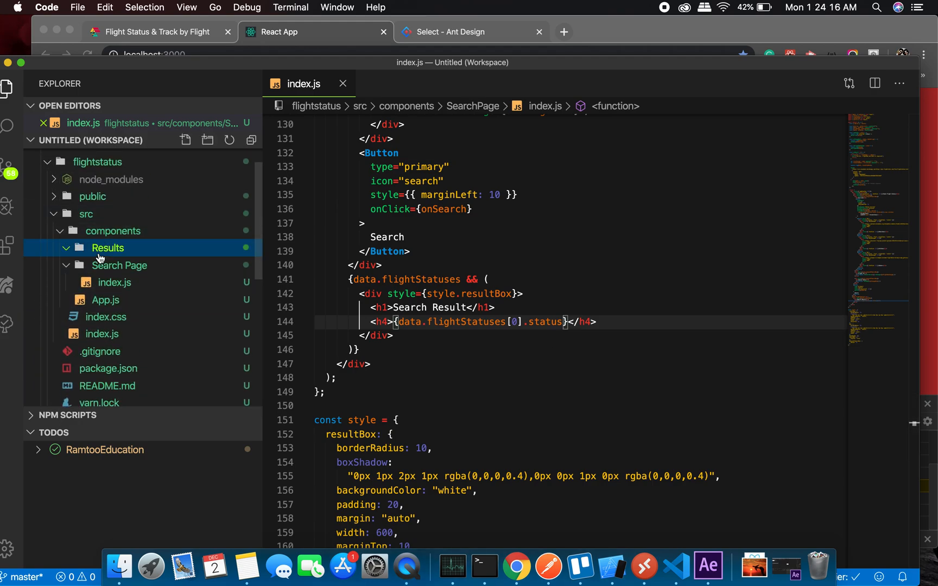
{"action": "left_click", "coordinate": [107, 247]}
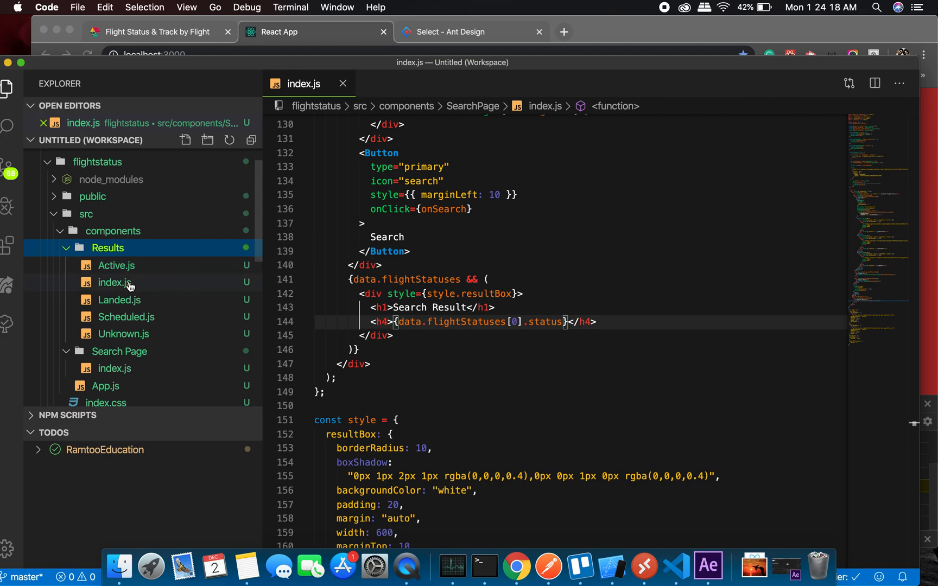
{"action": "left_click", "coordinate": [114, 282]}
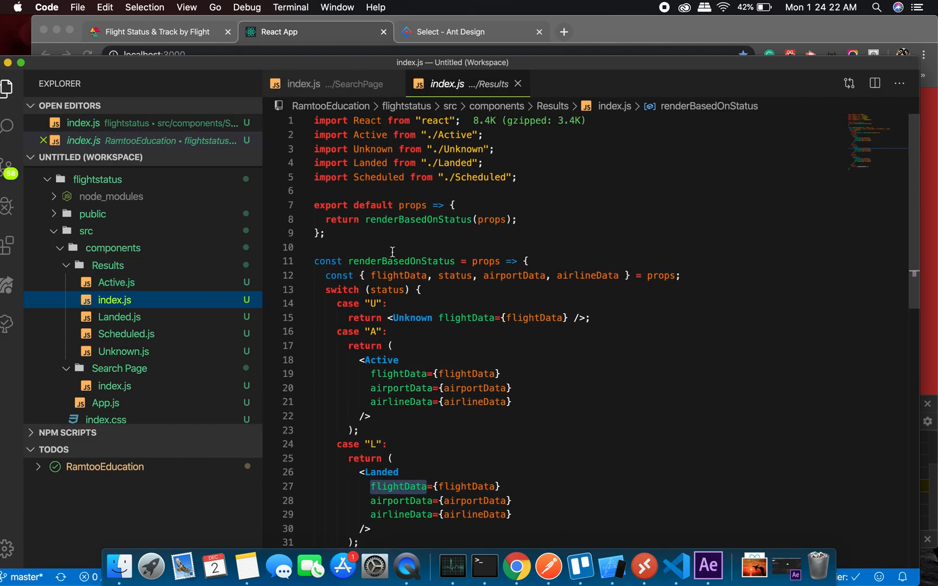
{"action": "scroll", "scroll_direction": "down", "scroll_amount": 3}
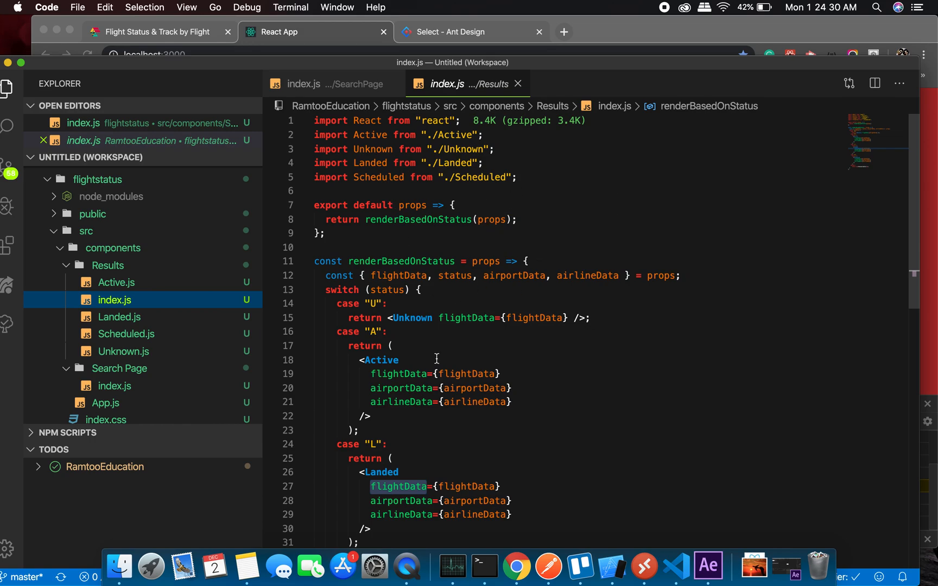
{"action": "scroll", "scroll_direction": "down", "scroll_amount": 3}
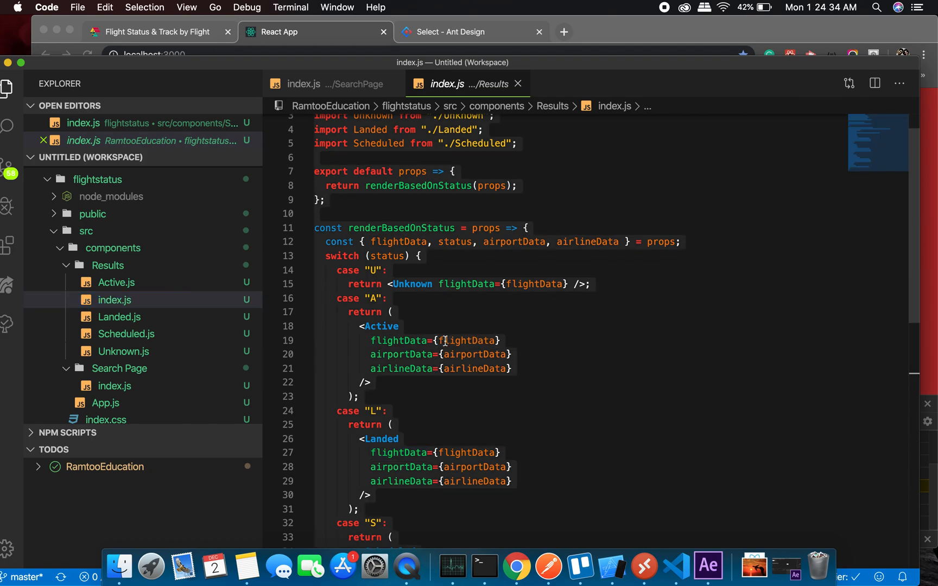
{"action": "left_click", "coordinate": [304, 85]}
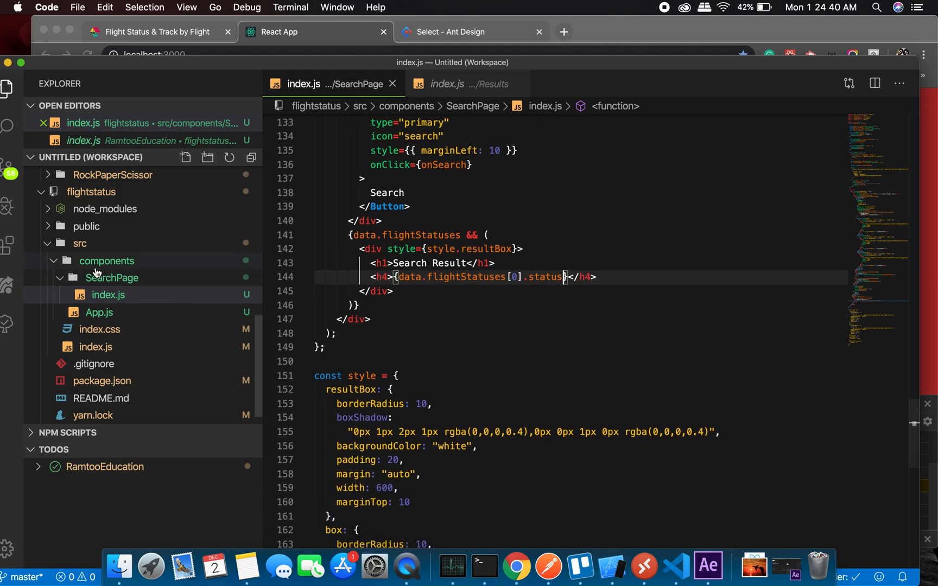
- Create Results/index.js under the flightstatus components folder
{"action": "right_click", "coordinate": [106, 261]}
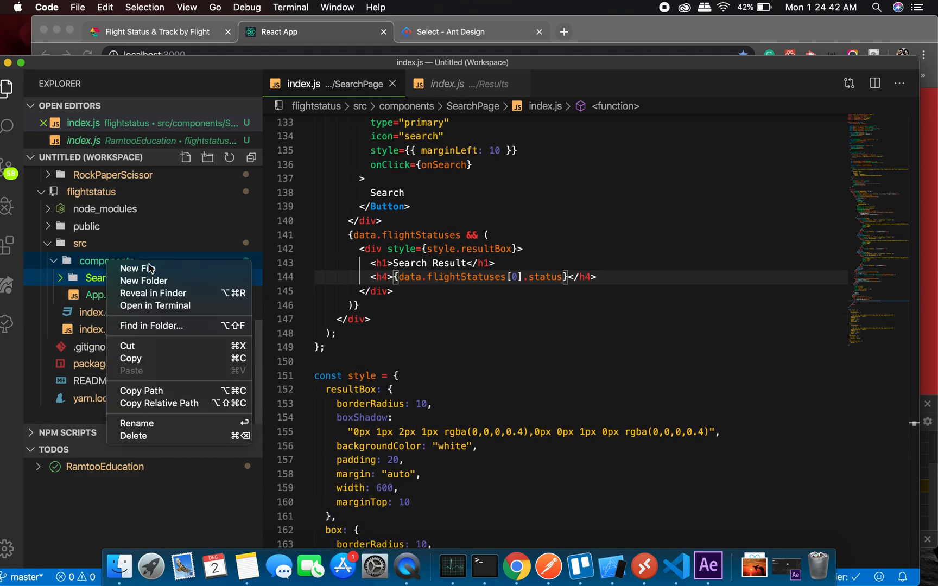
{"action": "type", "text": "Results/"}
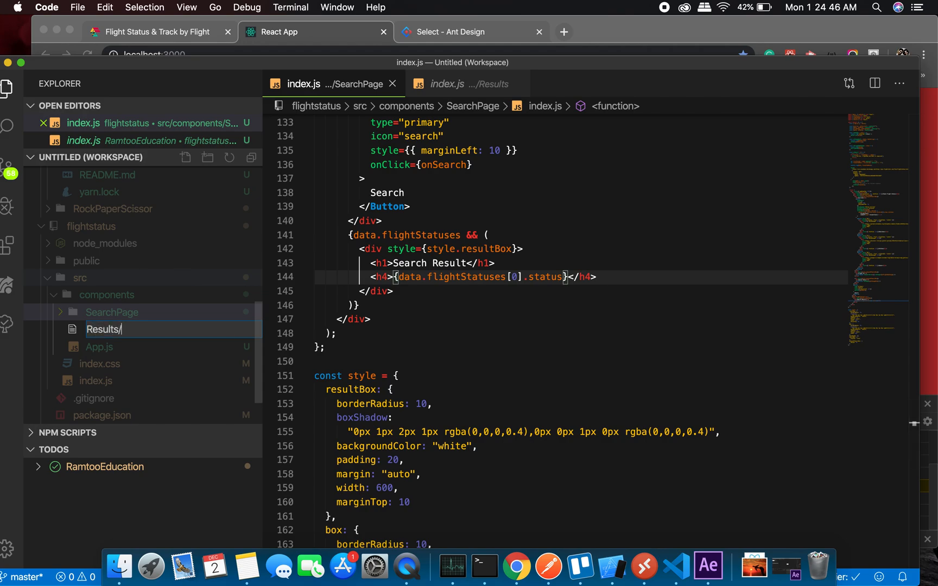
{"action": "type", "text": "index.hjs"}
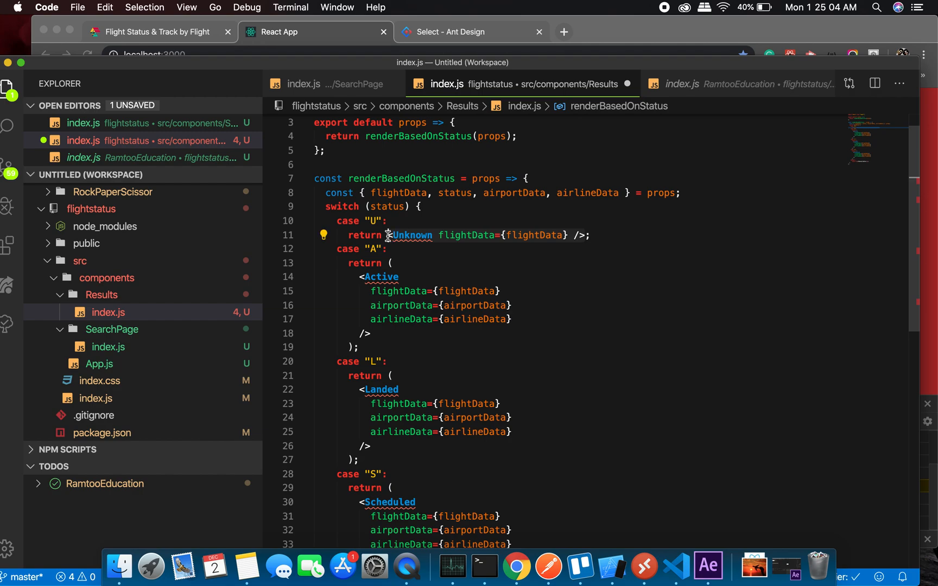
{"action": "mouse_move", "coordinate": [726, 188]}
{"action": "type", "text": "//   "}
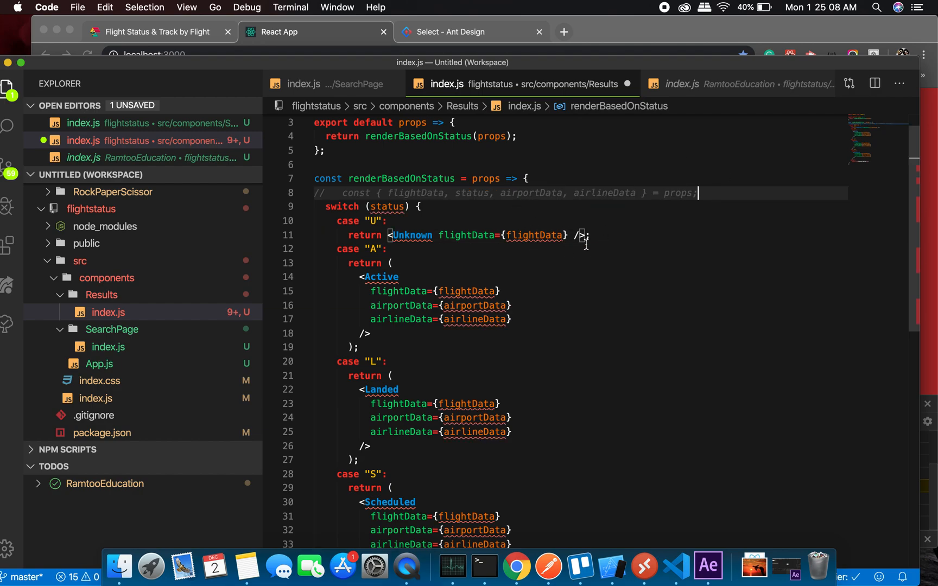
{"action": "mouse_move", "coordinate": [387, 206]}
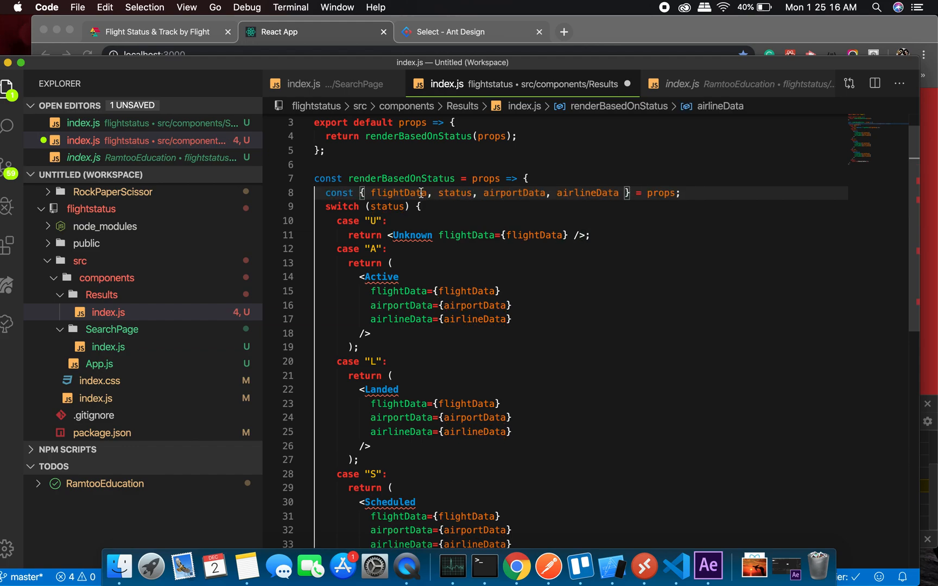
- Destructure only status from props and return an Unknown h1 for the default case
{"action": "key", "text": "Backspace"}
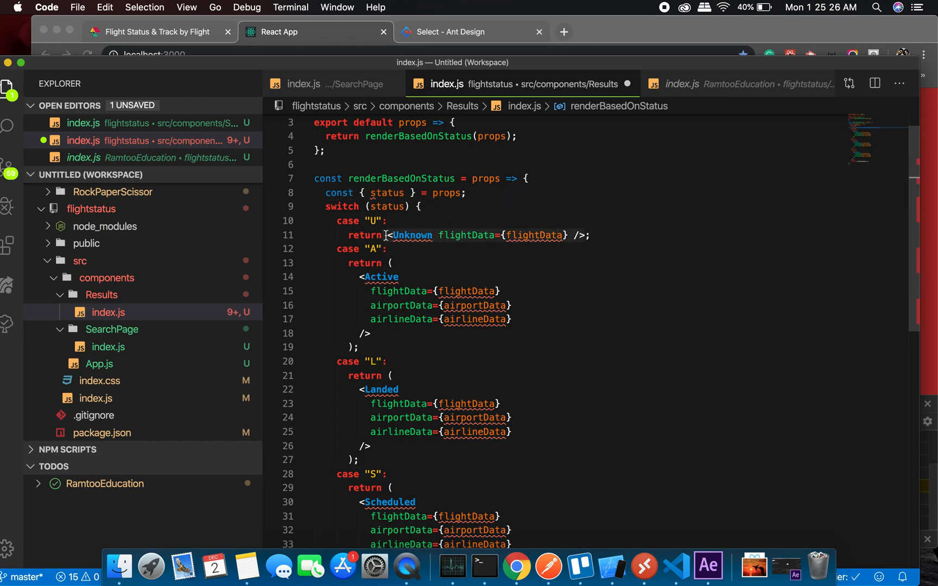
{"action": "type", "text": "<h1></h1>;"}
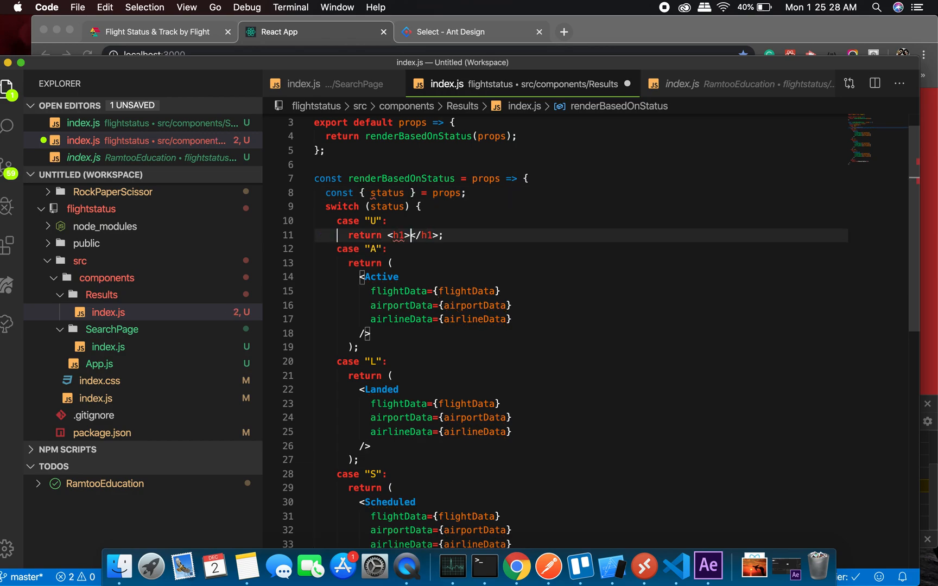
{"action": "type", "text": "Una"}
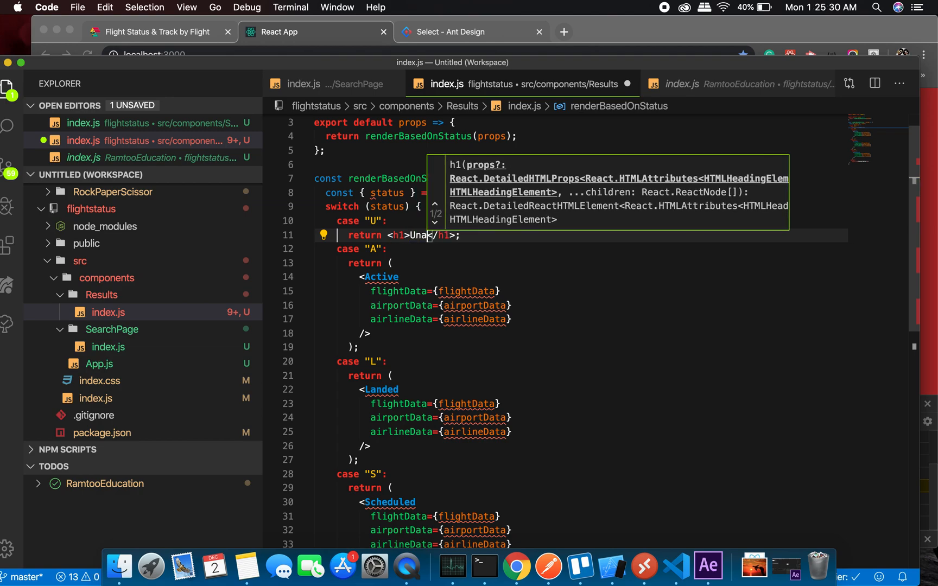
{"action": "key", "text": "Backspace"}
{"action": "type", "text": "kn"}
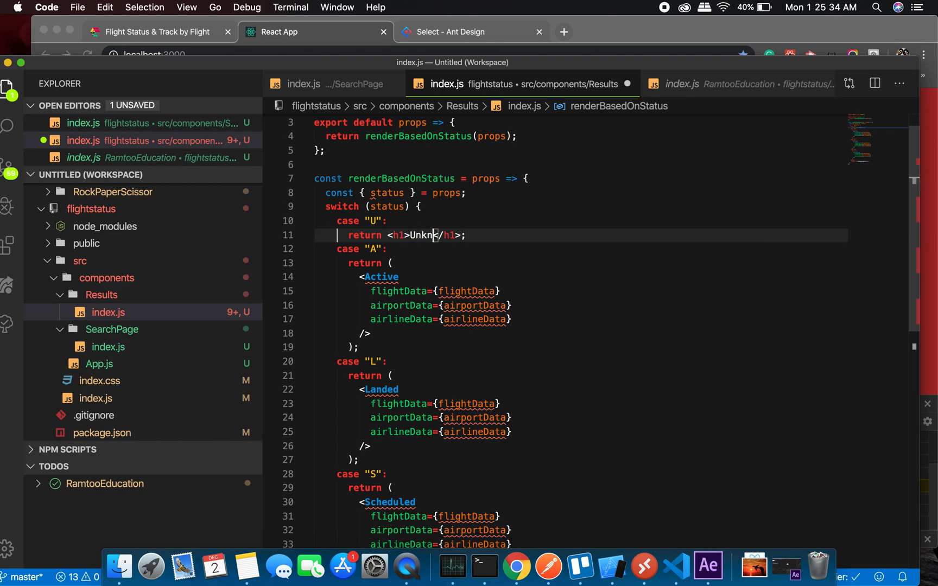
{"action": "type", "text": "own"}
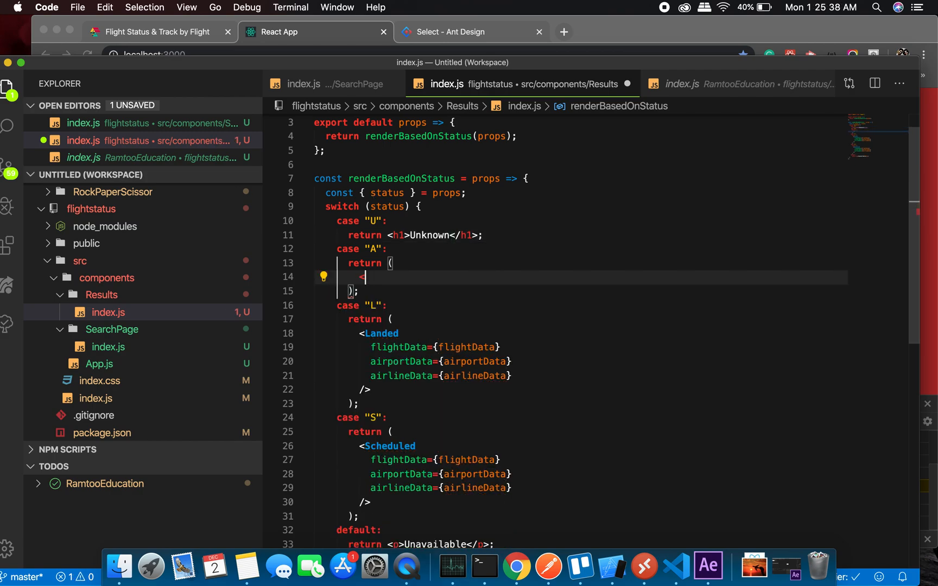
- Return IN AIR, LANDED and SCHEDULED headings for the other status cases
{"action": "type", "text": "<h1>IN</h1>"}
{"action": "left_click", "coordinate": [581, 332]}
{"action": "type", "text": "<h1>L:A</h1>"}
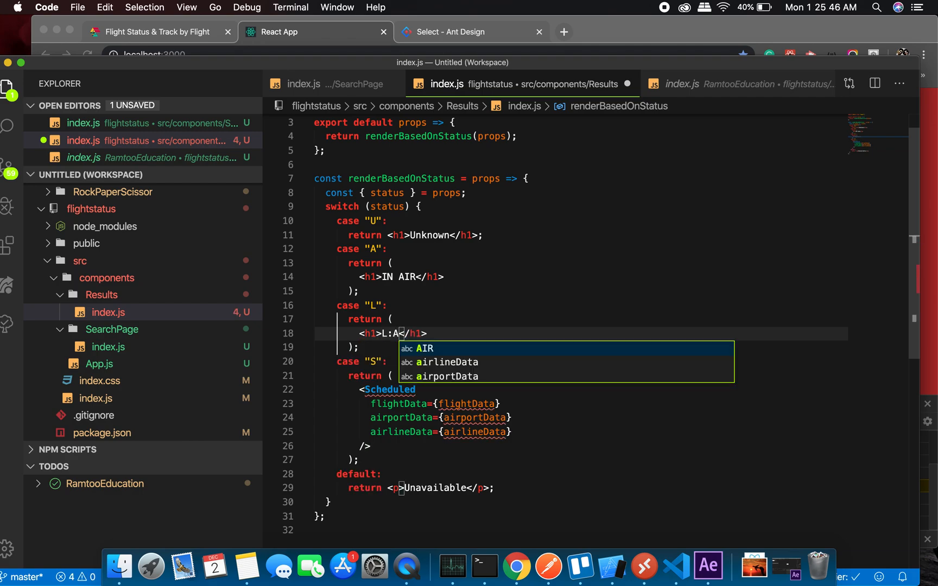
{"action": "type", "text": "LANDED"}
{"action": "left_click", "coordinate": [580, 389]}
{"action": "type", "text": "<h1>S</h1>"}
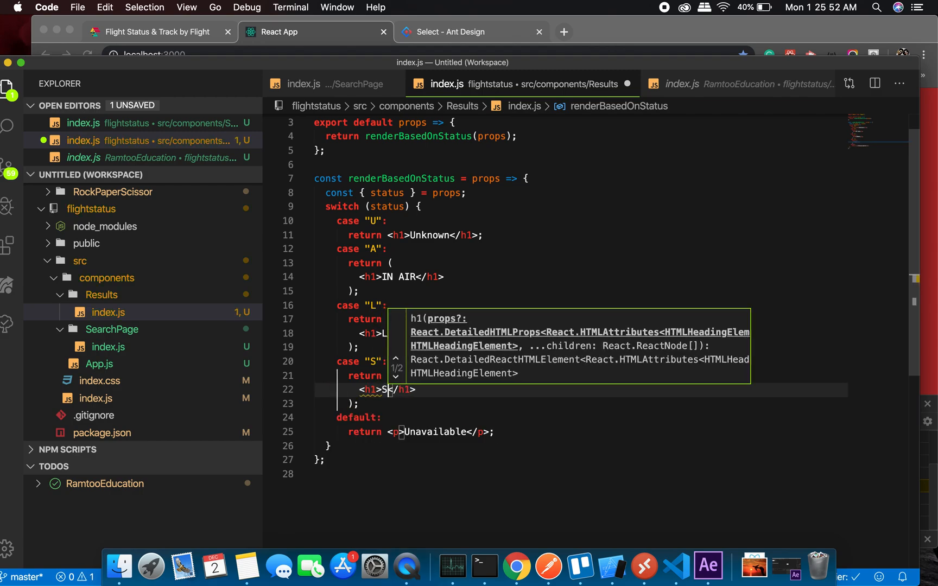
{"action": "type", "text": "CHEDULED"}
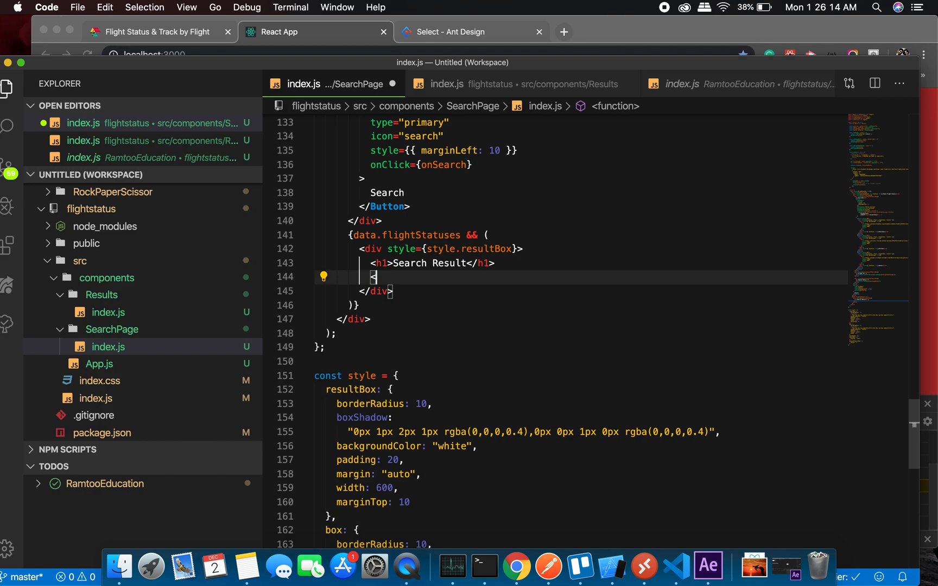
- Render <Results status={data.flightStatuses[0].status} /> in the result box on line 145
{"action": "type", "text": "Res"}
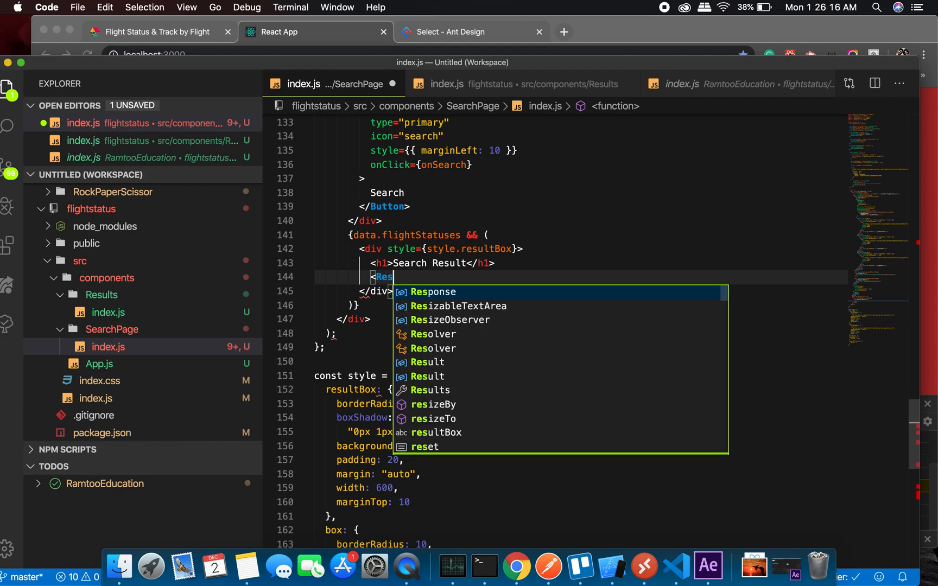
{"action": "type", "text": "ults"}
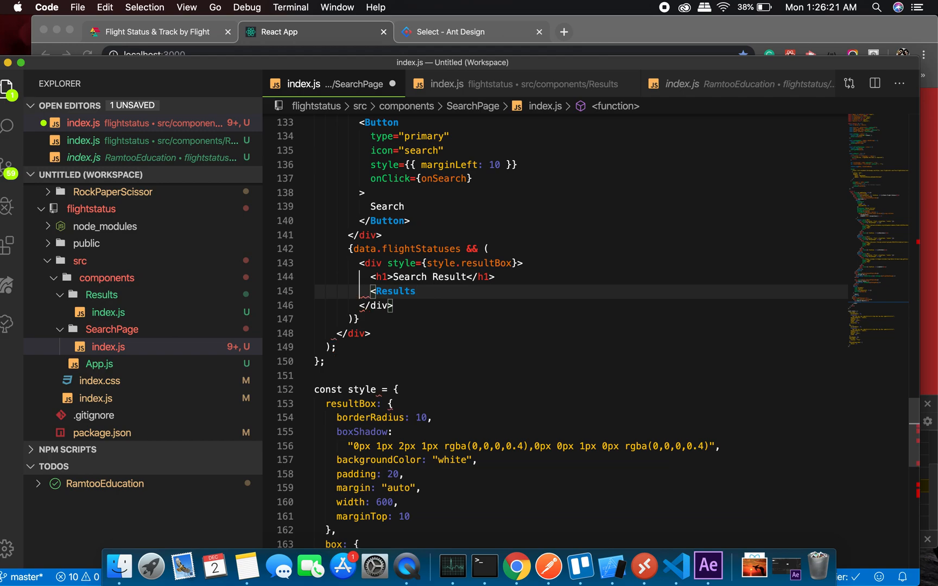
{"action": "type", "text": "/>"}
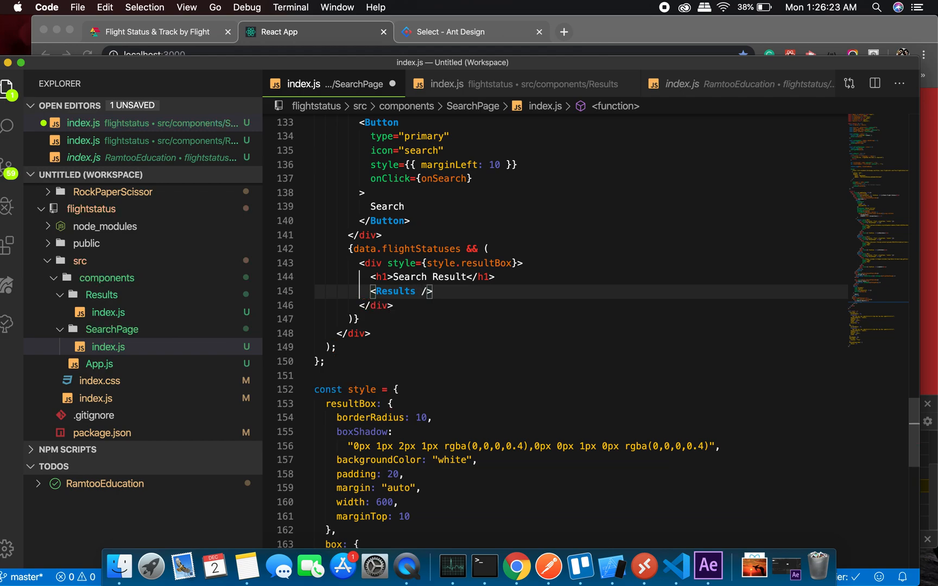
{"action": "type", "text": "status"}
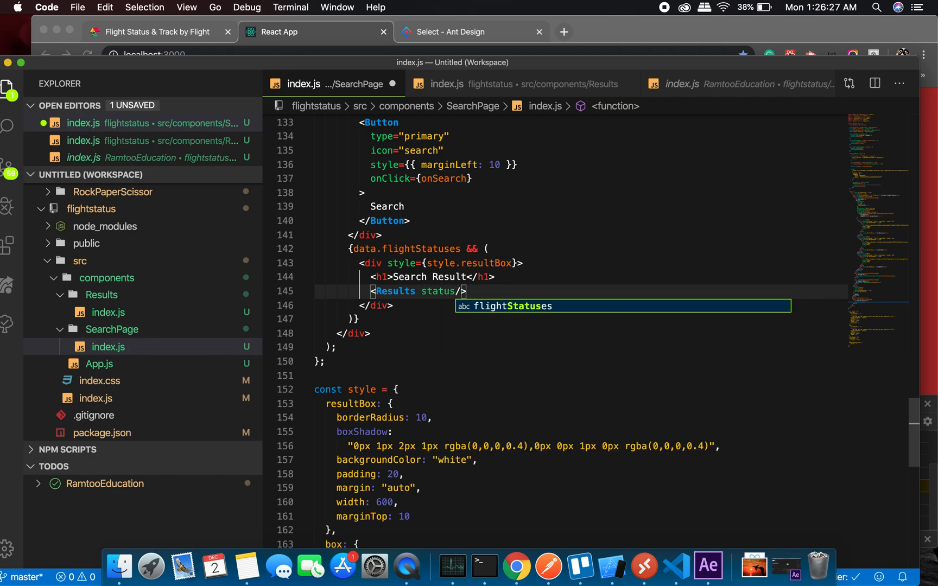
{"action": "type", "text": "{}"}
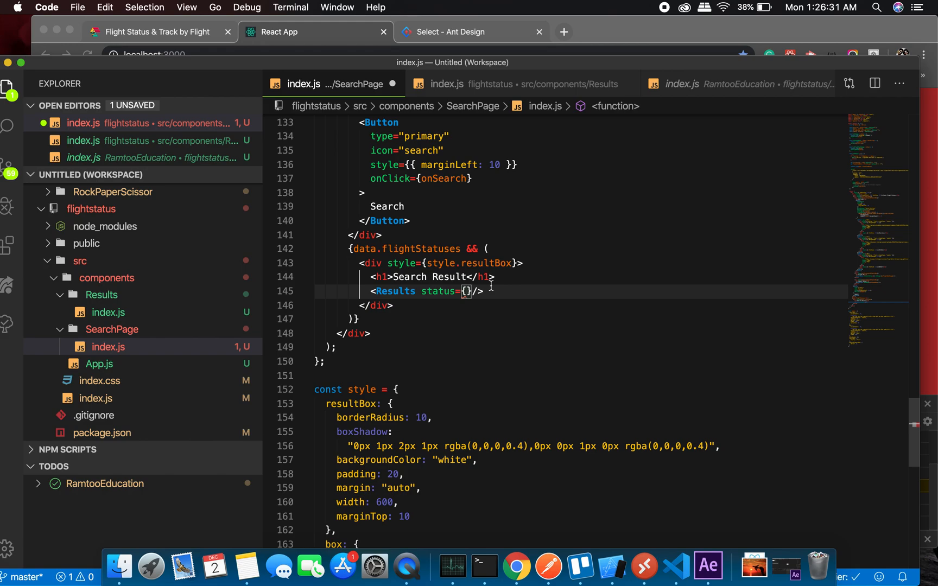
{"action": "type", "text": "data.fli"}
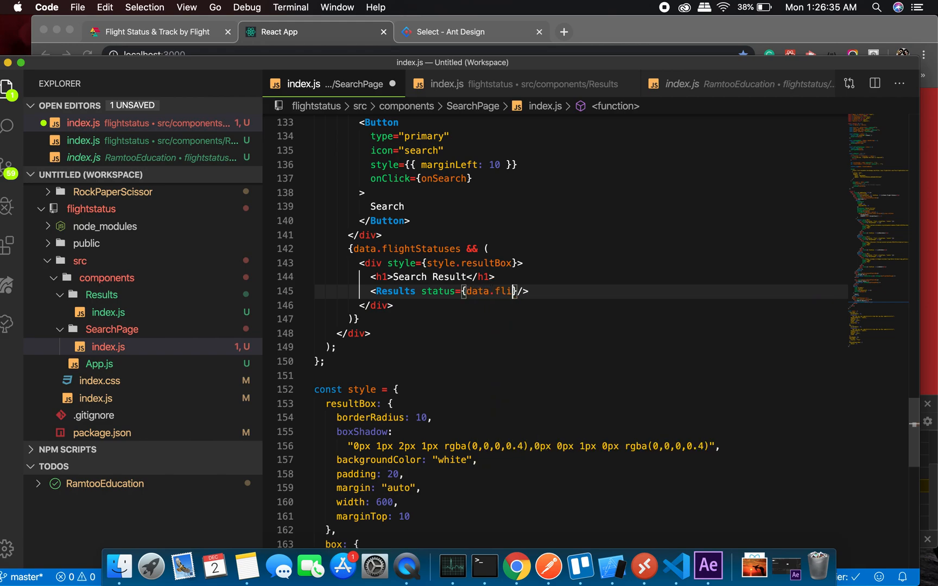
{"action": "type", "text": "ghtStatuses[0"}
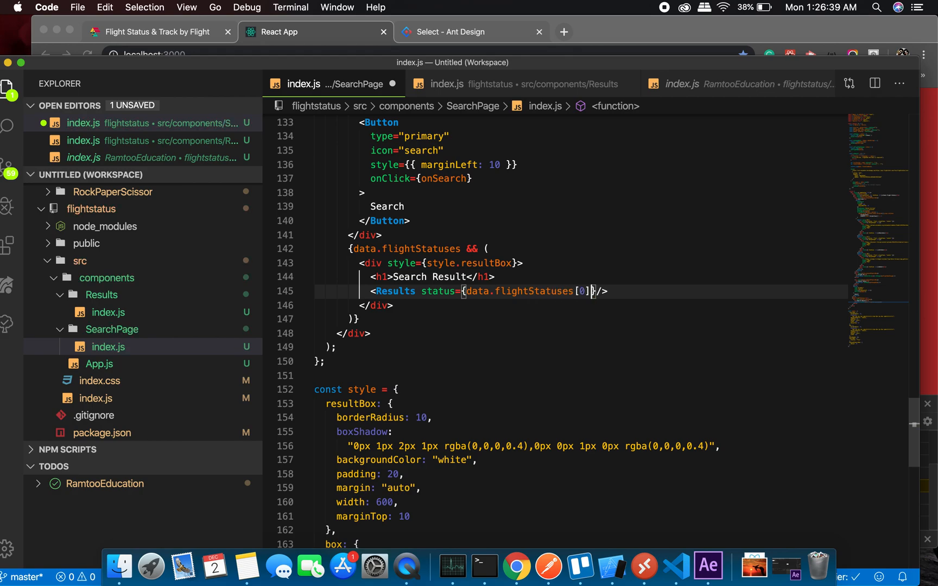
{"action": "type", "text": ".status"}
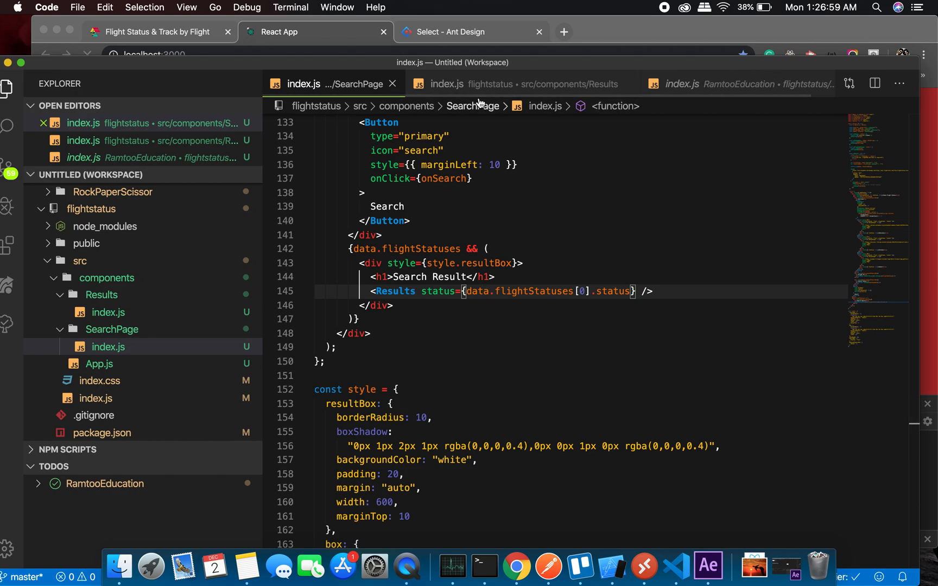
{"action": "mouse_move", "coordinate": [517, 566]}
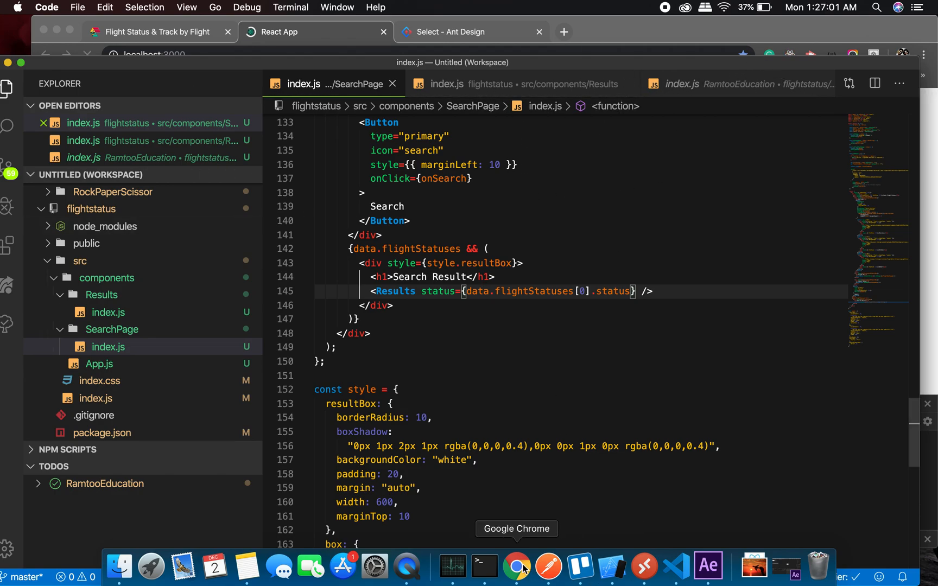
- Search Emirates flight 241 on 2019-12-02 in the flight app, getting the IN AIR result
{"action": "left_click", "coordinate": [516, 565]}
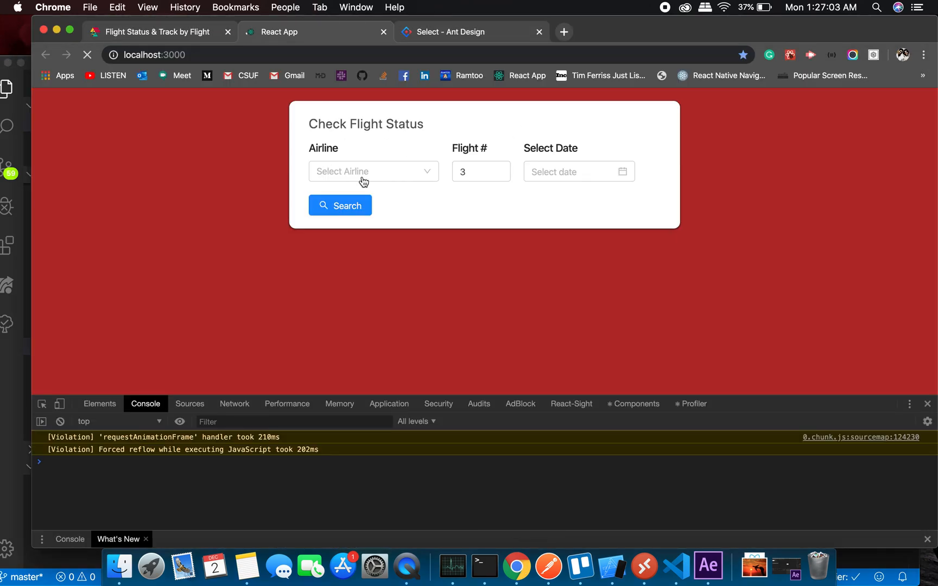
{"action": "left_click", "coordinate": [371, 172]}
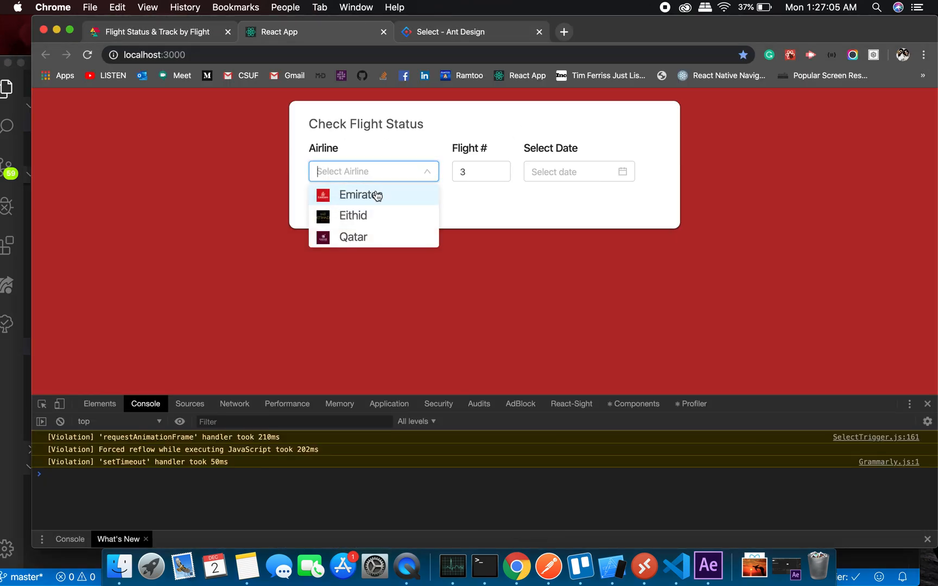
{"action": "left_click", "coordinate": [360, 196]}
{"action": "type", "text": "241"}
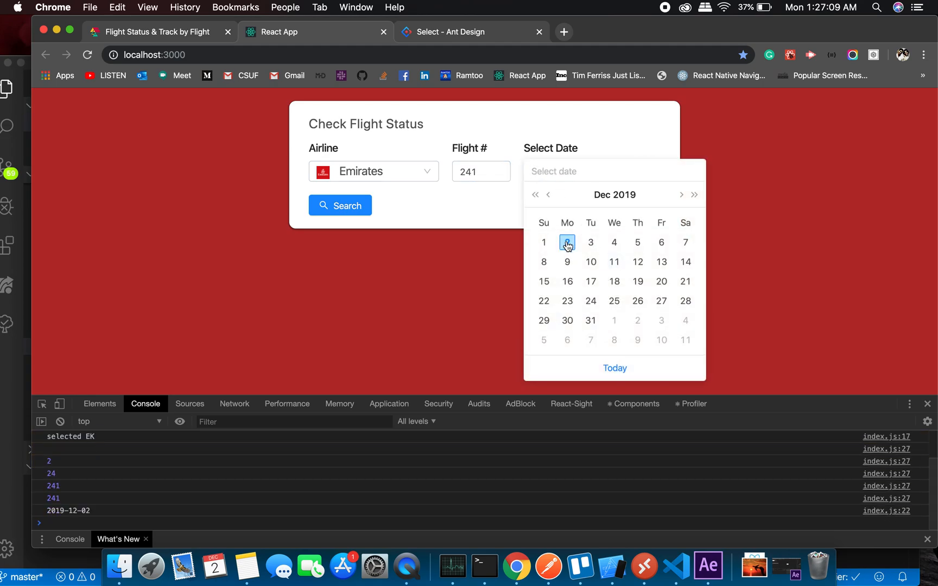
{"action": "left_click", "coordinate": [340, 206]}
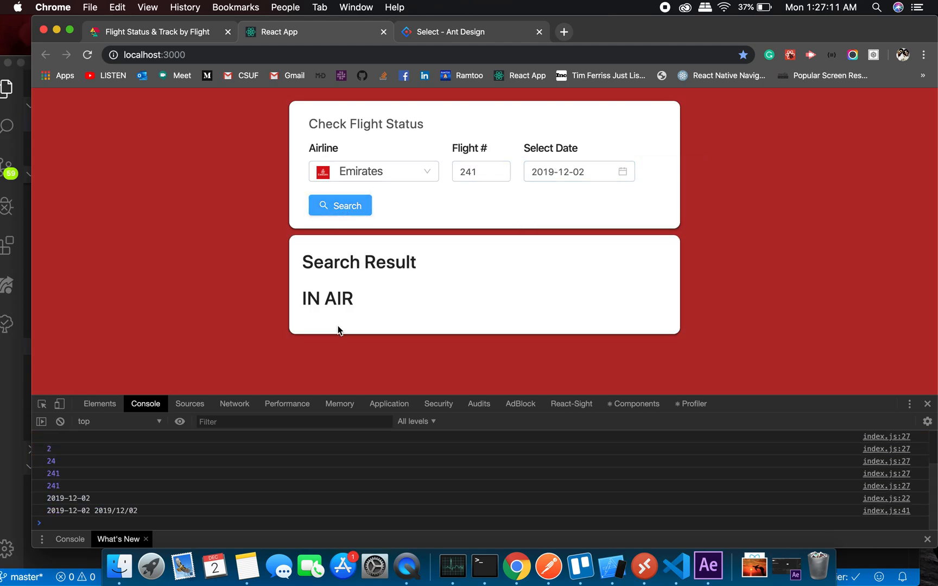
{"action": "left_click", "coordinate": [560, 171]}
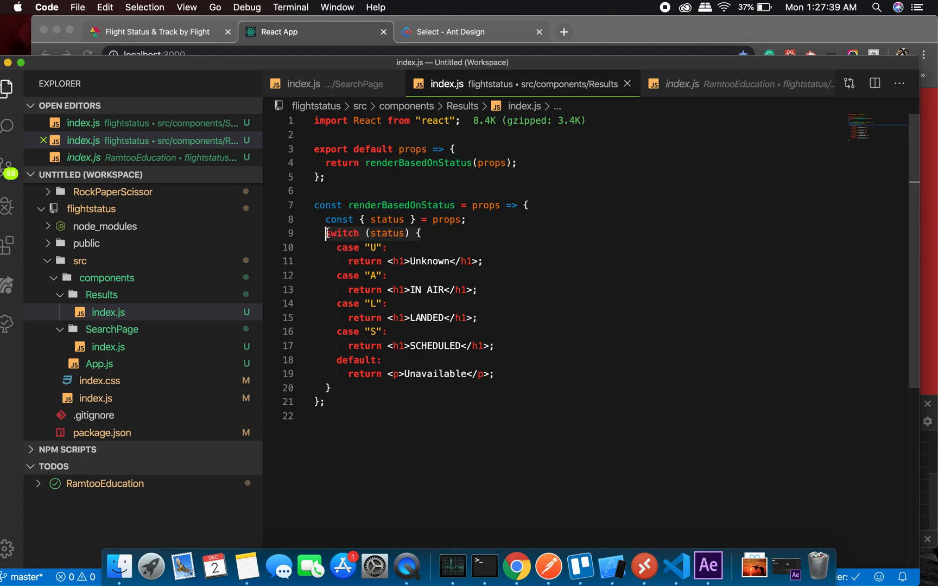
{"action": "mouse_move", "coordinate": [389, 233]}
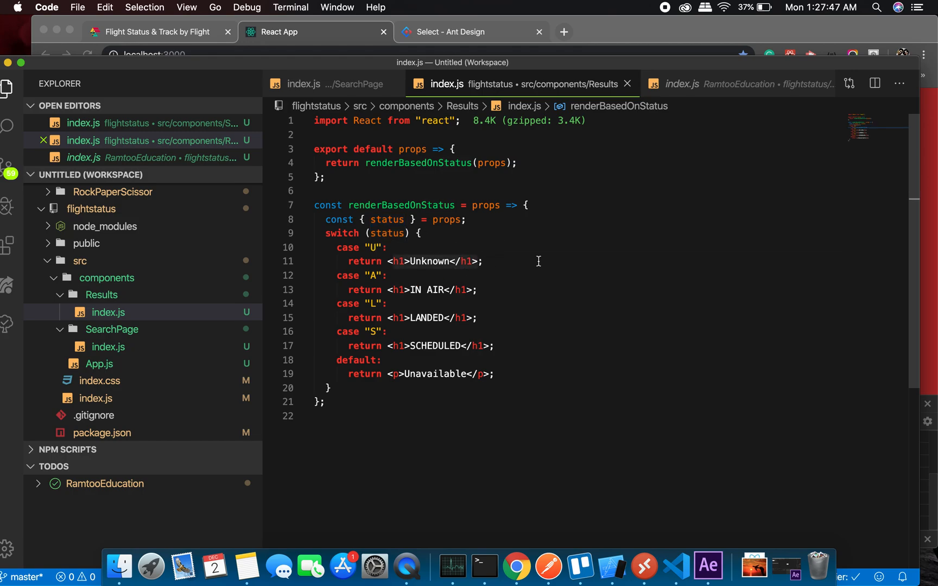
{"action": "mouse_move", "coordinate": [504, 216]}
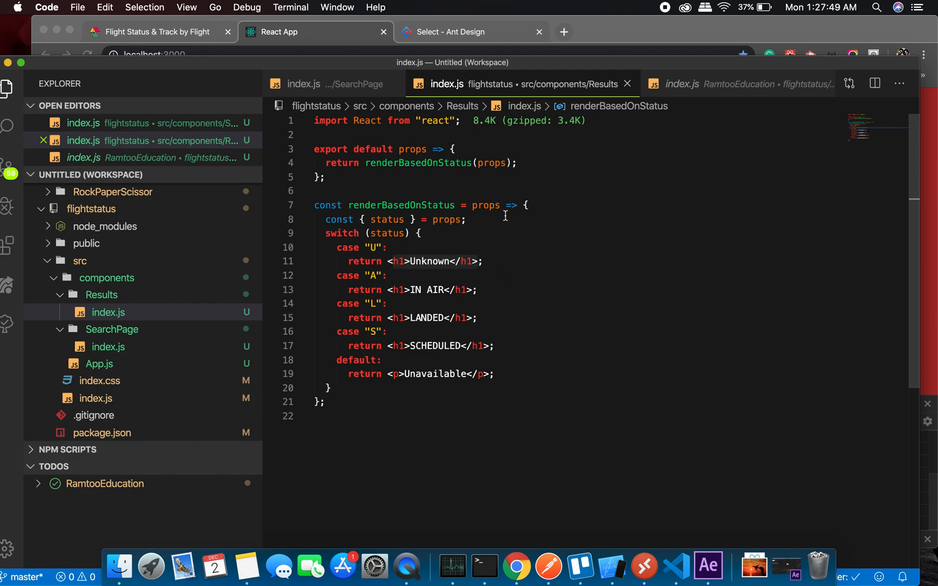
{"action": "mouse_move", "coordinate": [453, 270]}
{"action": "type", "text": "Un"}
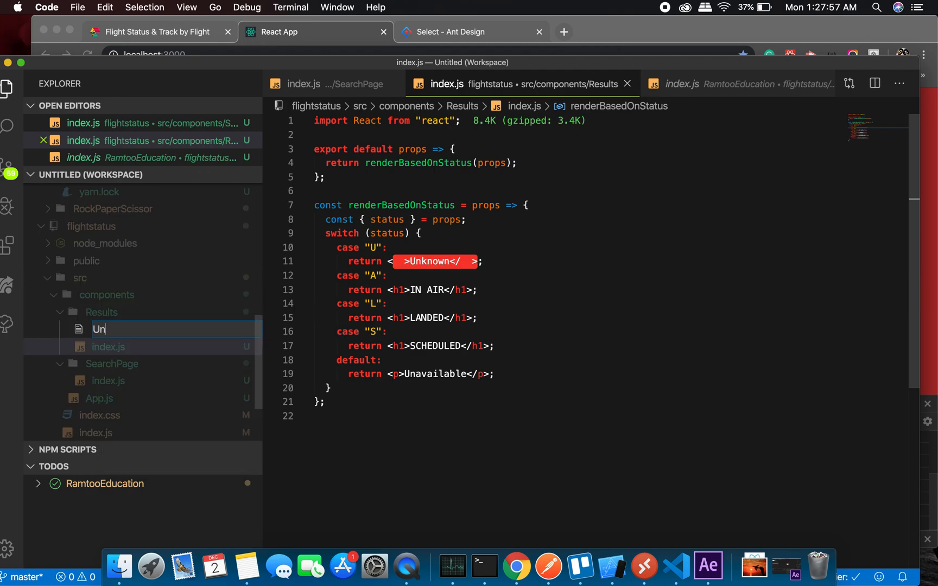
- Create Unknown.js and Active.js component files in the Results folder
{"action": "type", "text": "known"}
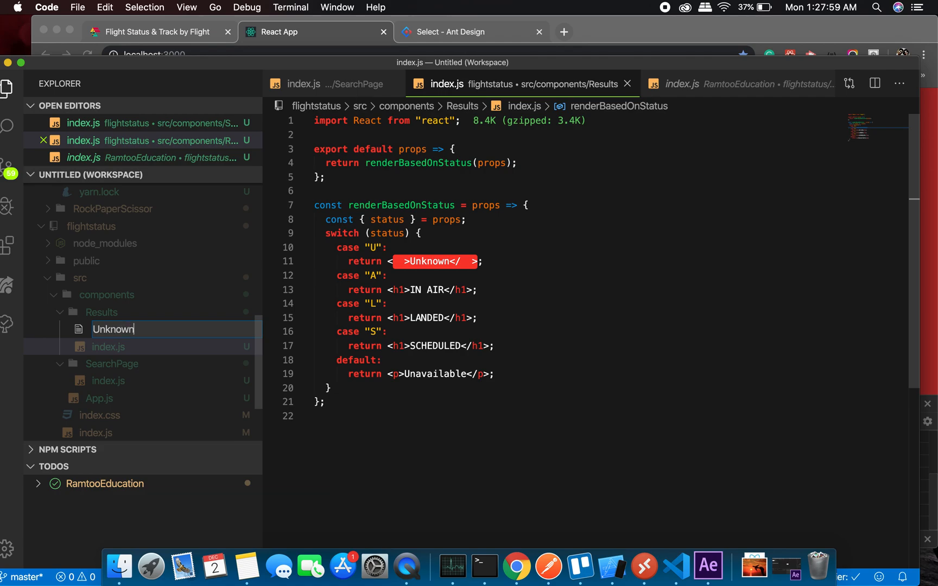
{"action": "type", "text": ".js"}
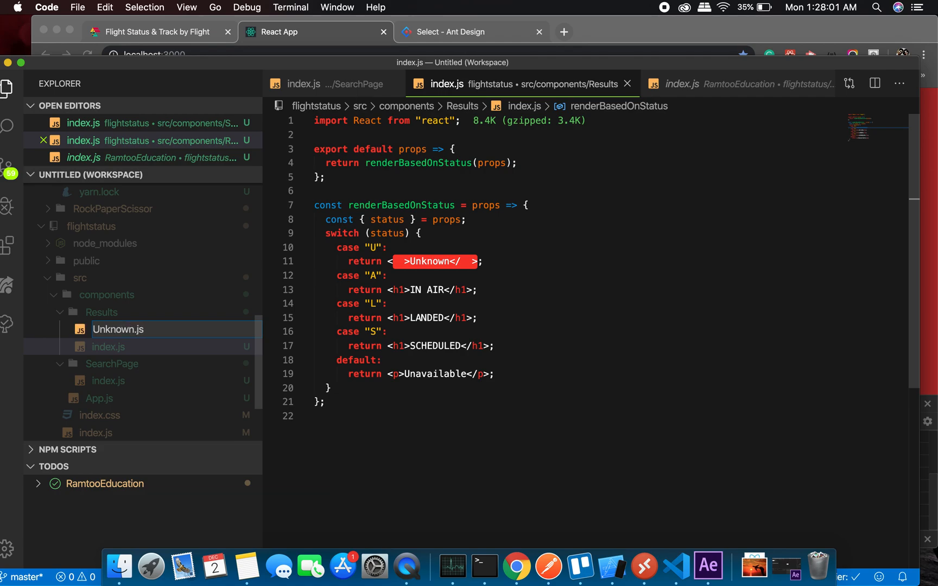
{"action": "right_click", "coordinate": [101, 286]}
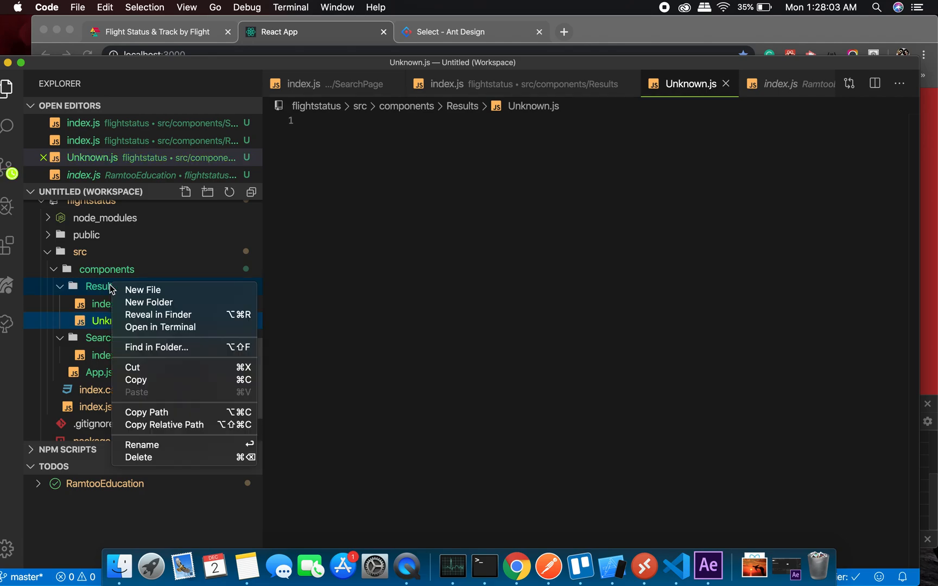
{"action": "left_click", "coordinate": [142, 290]}
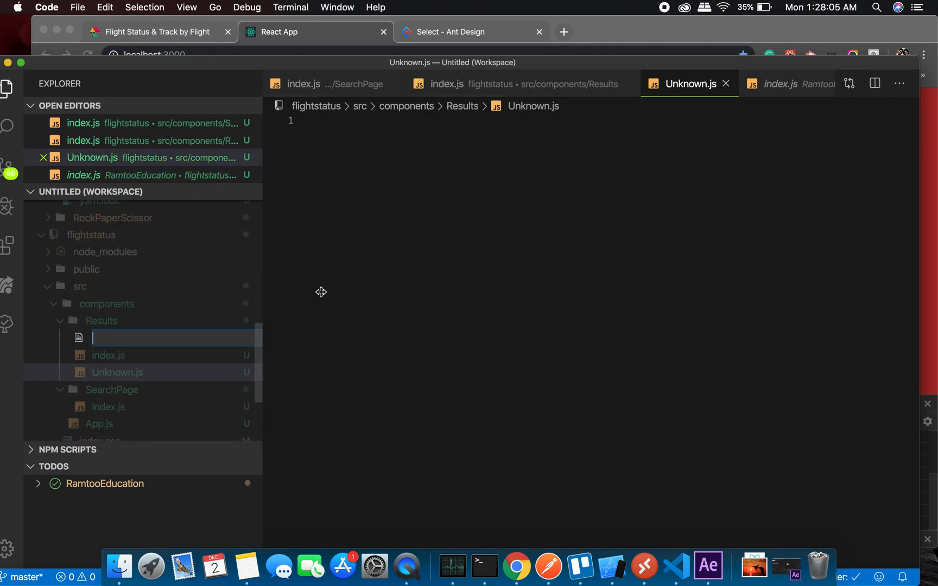
{"action": "type", "text": "Ac"}
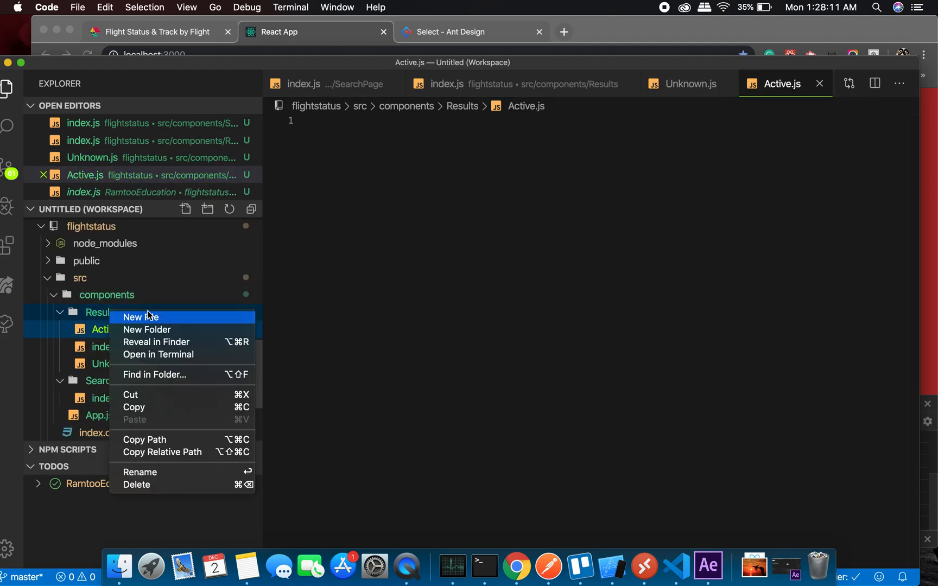
- Create Scheduled.js and Landed.js component files in the Results folder
{"action": "left_click", "coordinate": [140, 317]}
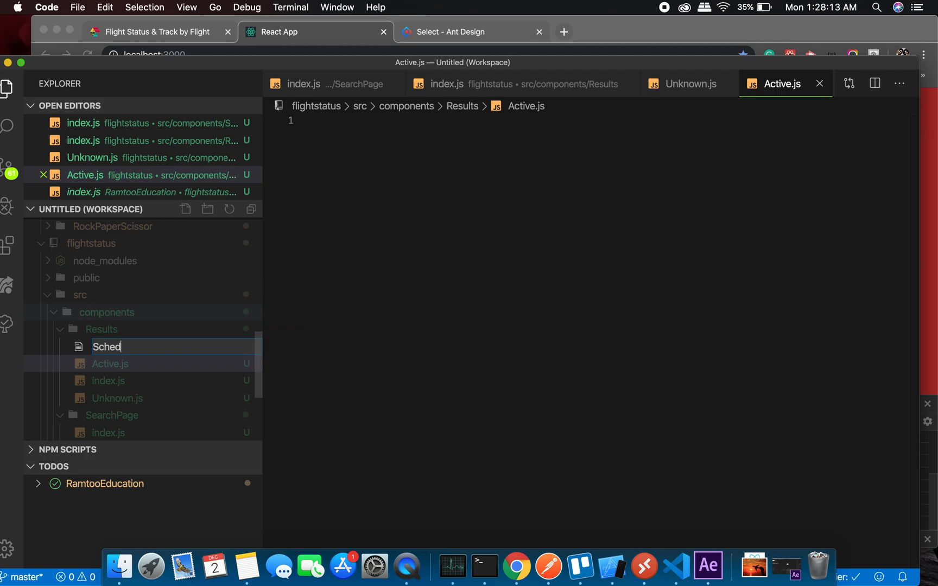
{"action": "type", "text": "uled.js"}
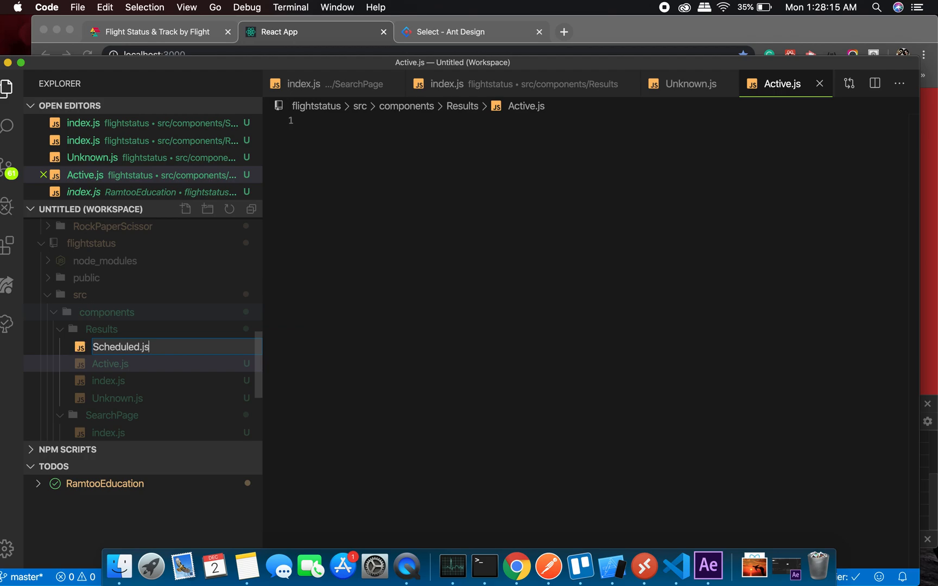
{"action": "key", "text": "Enter"}
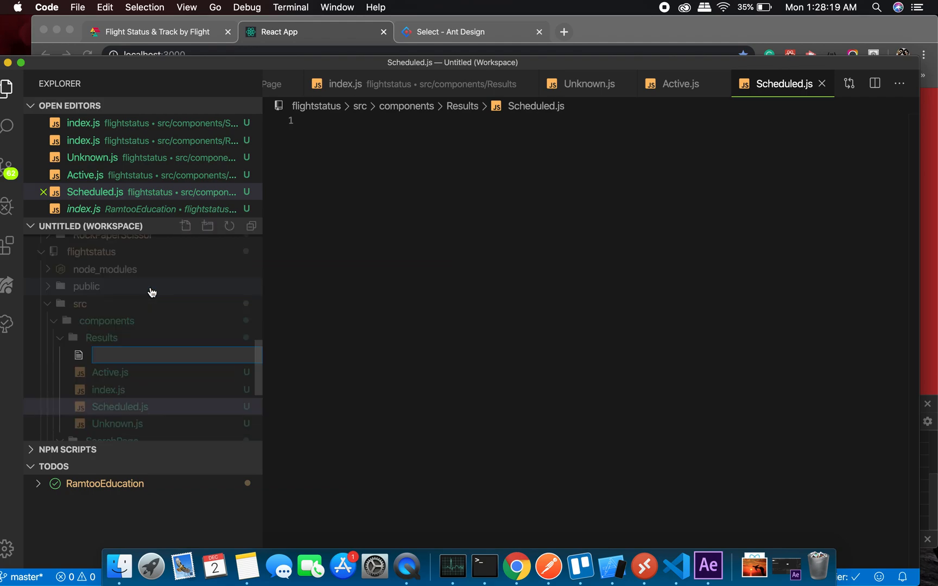
{"action": "type", "text": "Lande"}
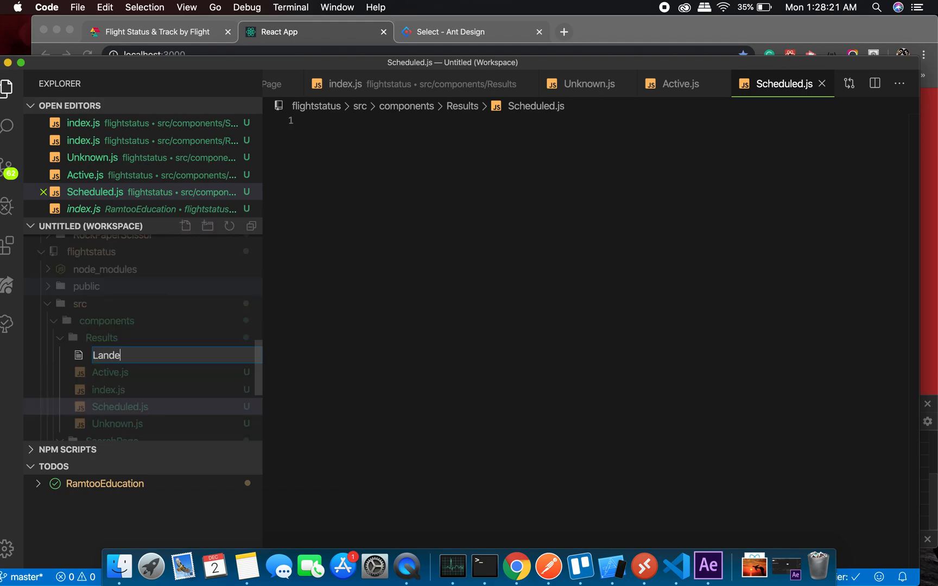
{"action": "key", "text": "Enter"}
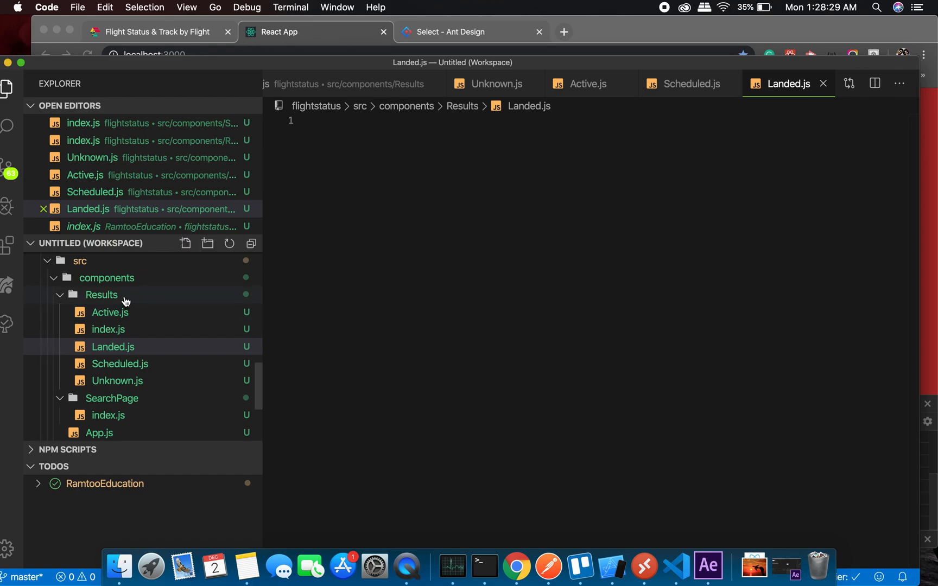
{"action": "mouse_move", "coordinate": [572, 86]}
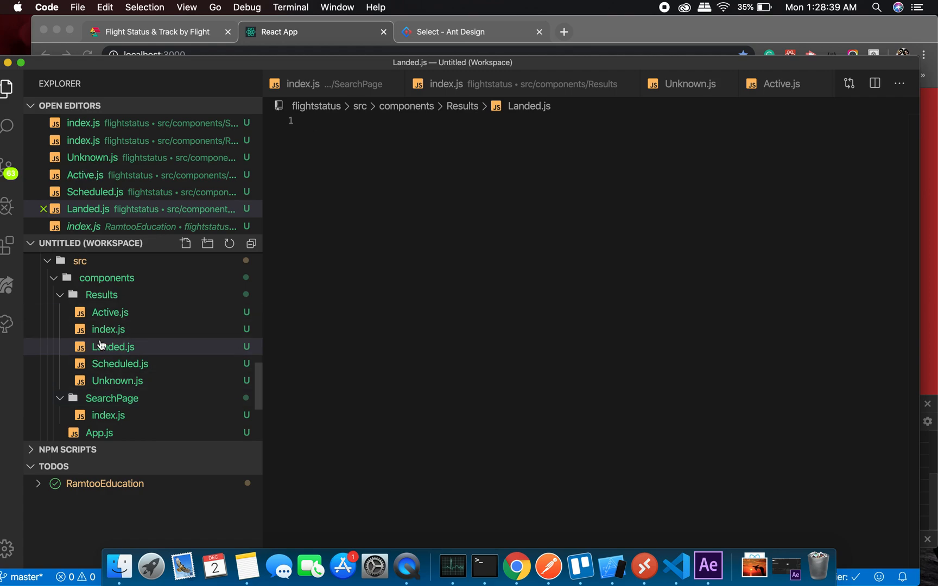
{"action": "mouse_move", "coordinate": [122, 330]}
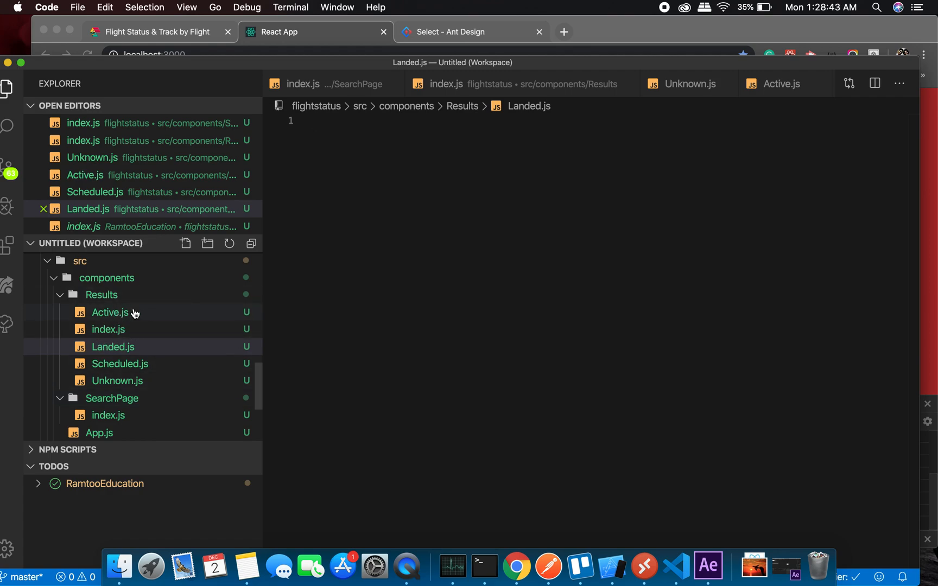
{"action": "mouse_move", "coordinate": [118, 320]}
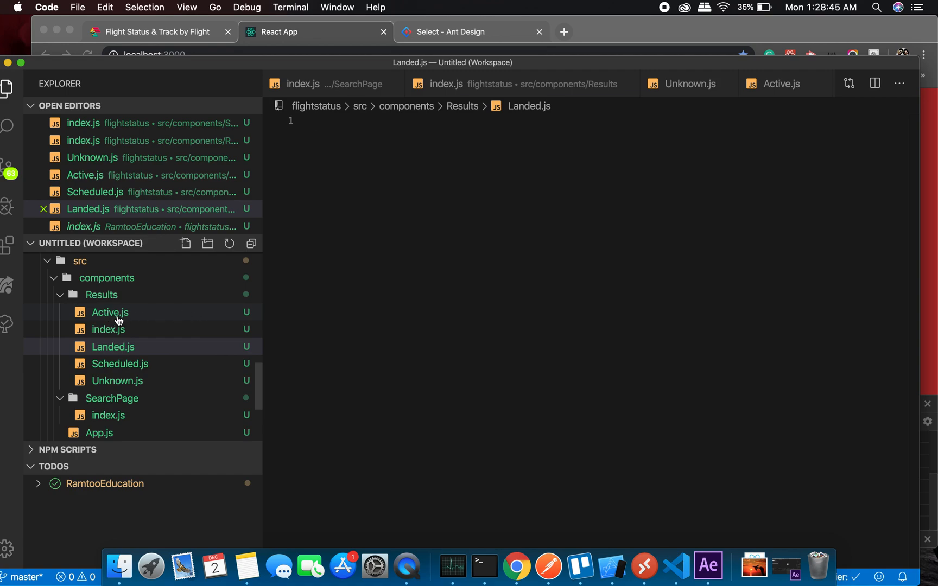
{"action": "mouse_move", "coordinate": [110, 313]}
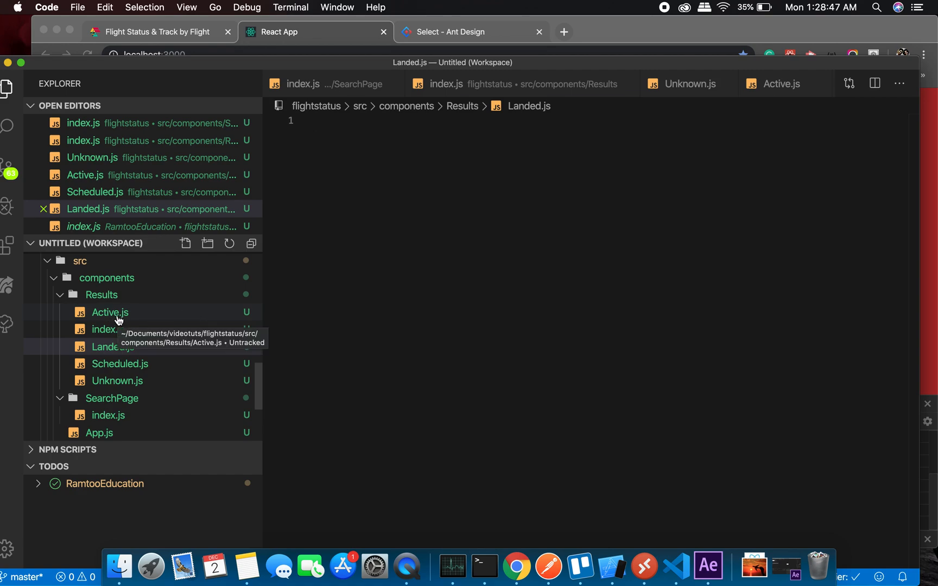